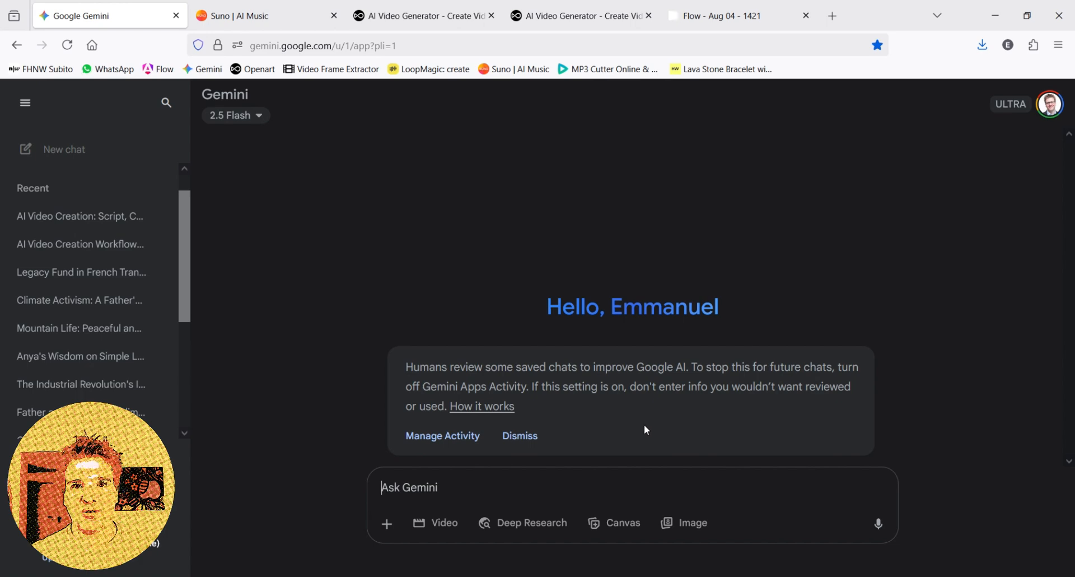
pyautogui.moveTo(643, 427)
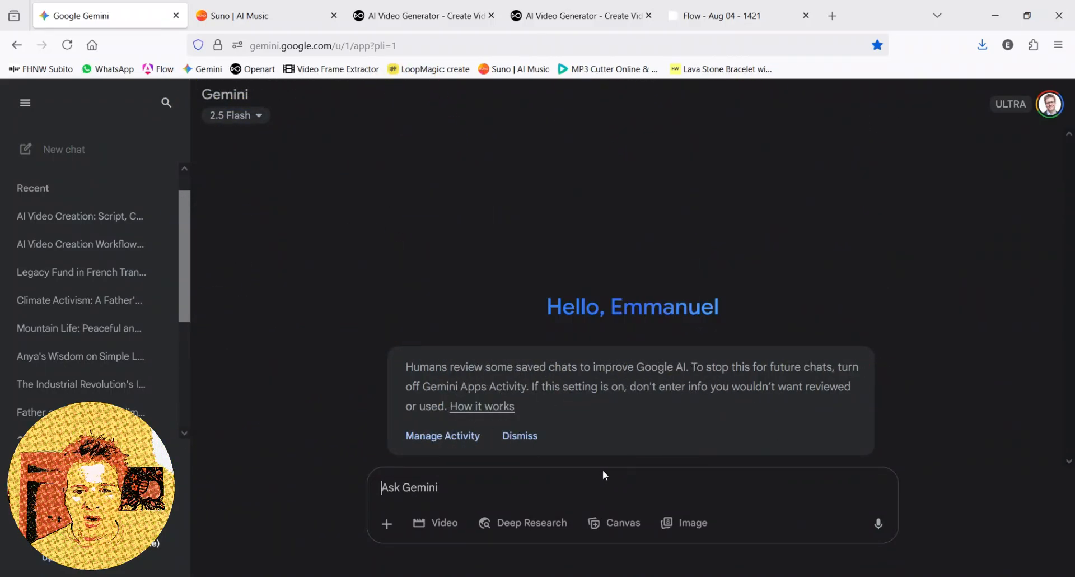
pyautogui.moveTo(542, 504)
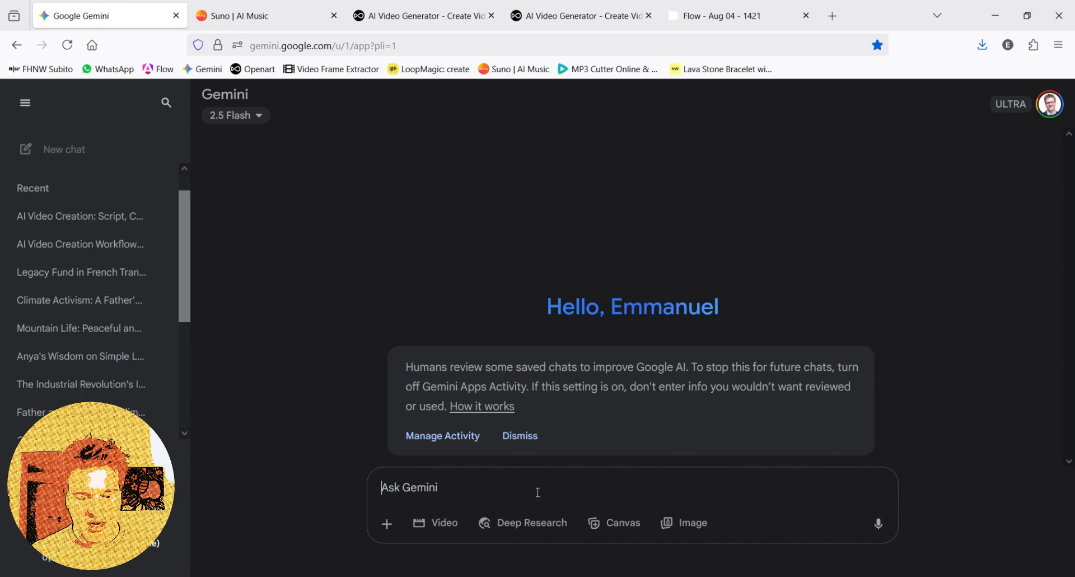
# Ask Gemini for a structured script for a short video on generating AI videos.
pyautogui.write('make me a script for a short video on how to generate AI videos. Please structure it as: script making wiht Gemini, Creation of characters with OpenArt, creation of videos')
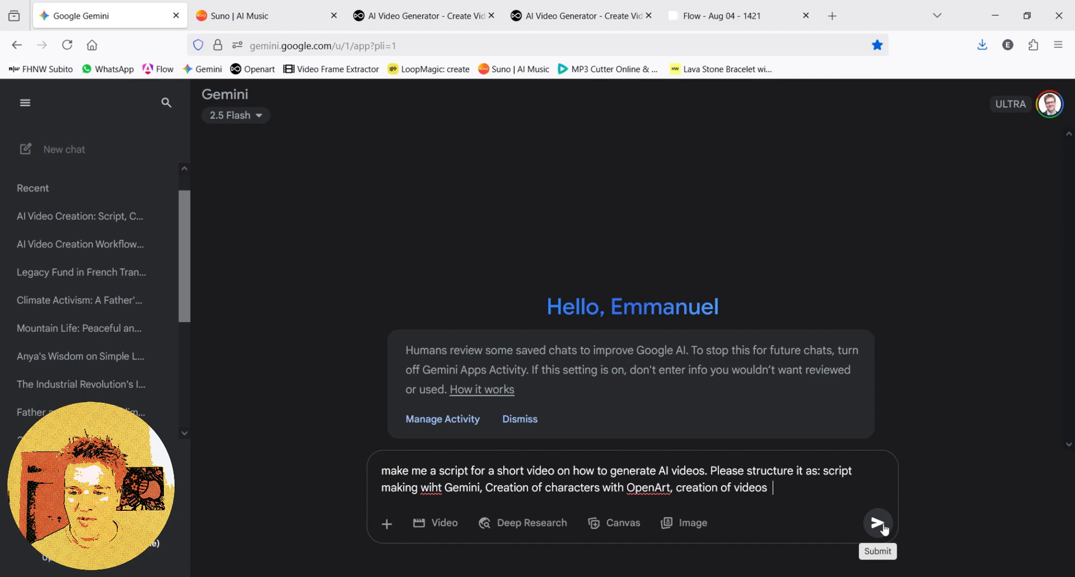
pyautogui.click(878, 523)
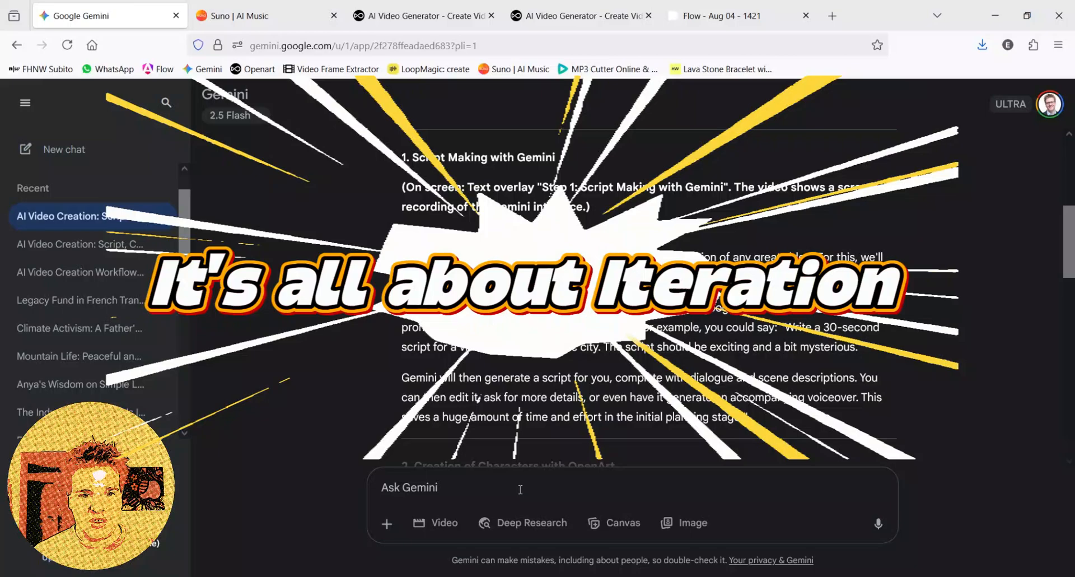
# Ask Gemini to make the script shorter for a kid or non-tech-savvy person, then review the reply.
pyautogui.write('make it shorter')
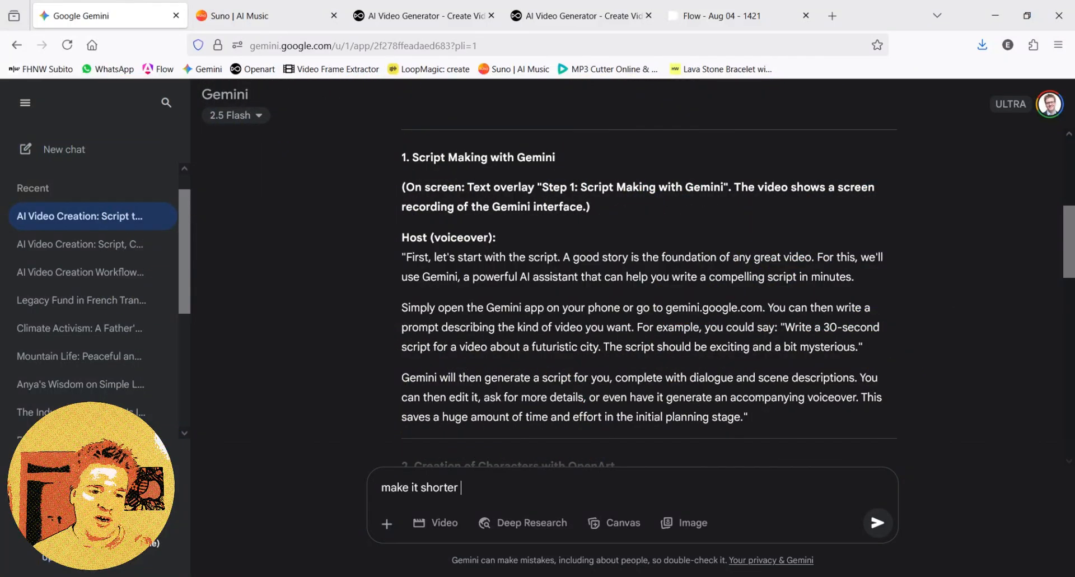
pyautogui.write('so')
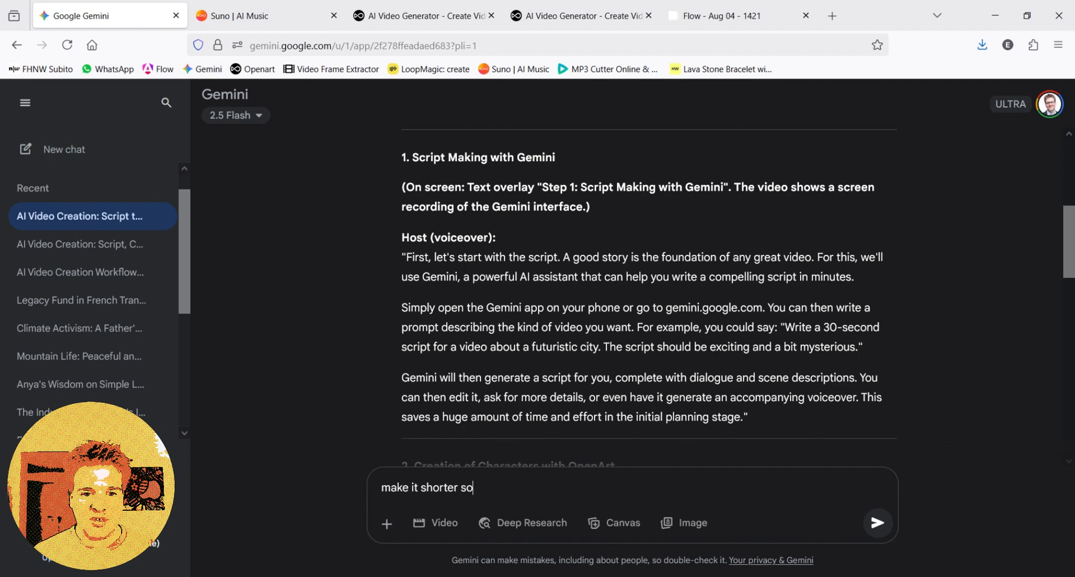
pyautogui.write('that a kid and non tech savy person')
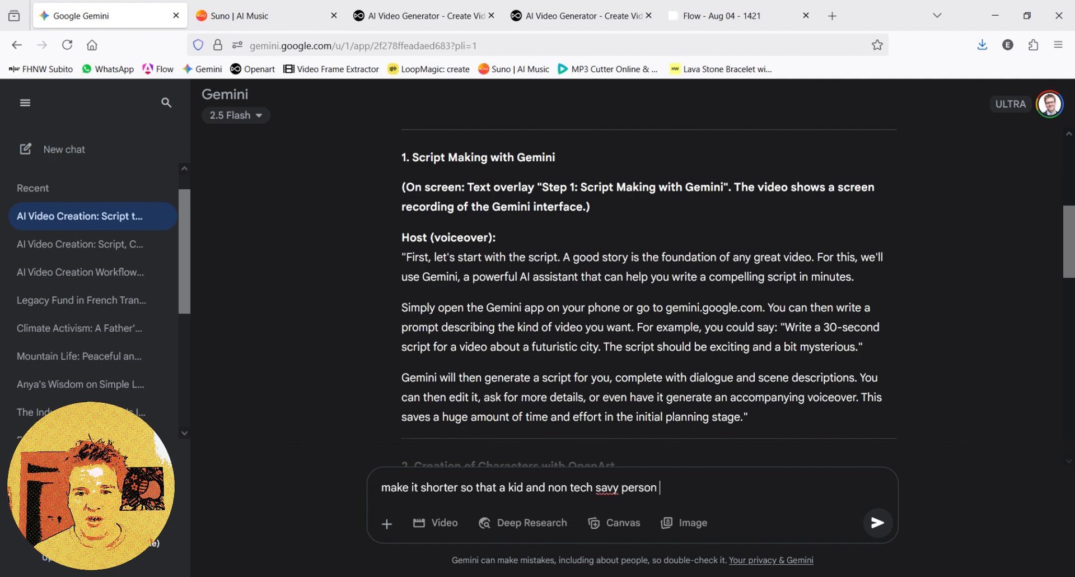
pyautogui.write('can understan')
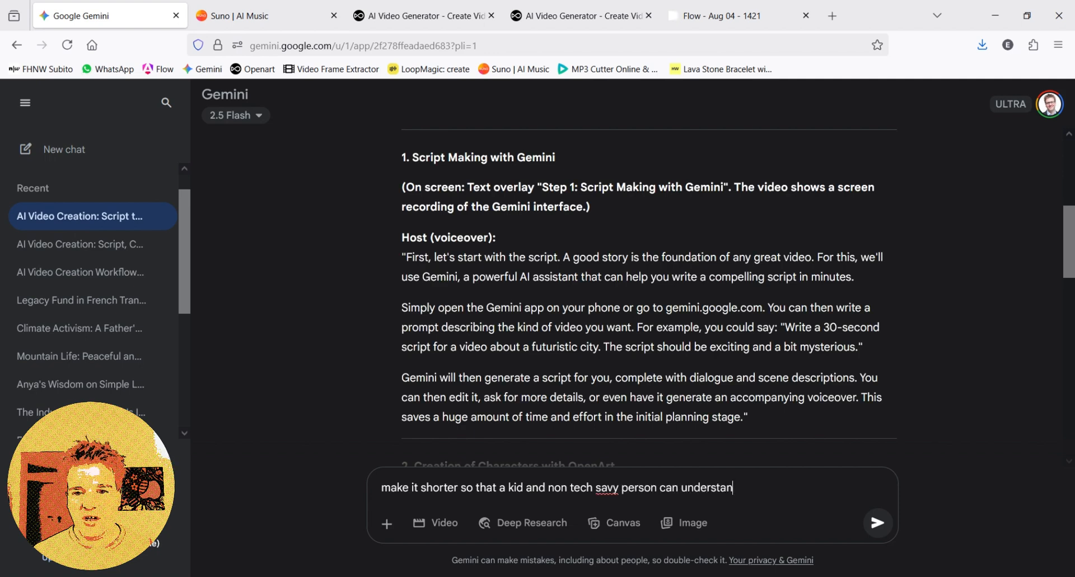
pyautogui.click(877, 523)
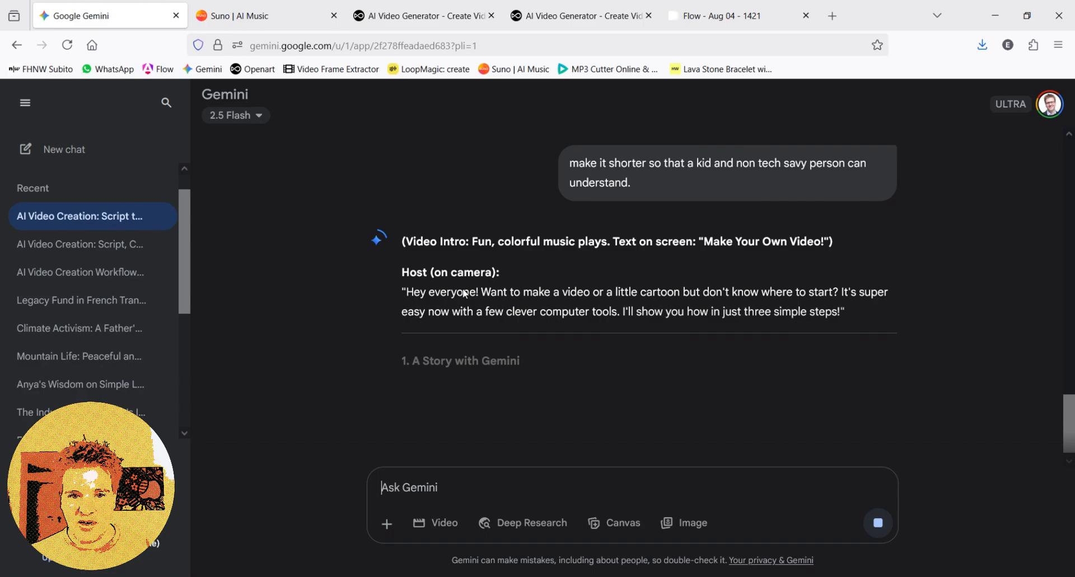
pyautogui.scroll(-3)
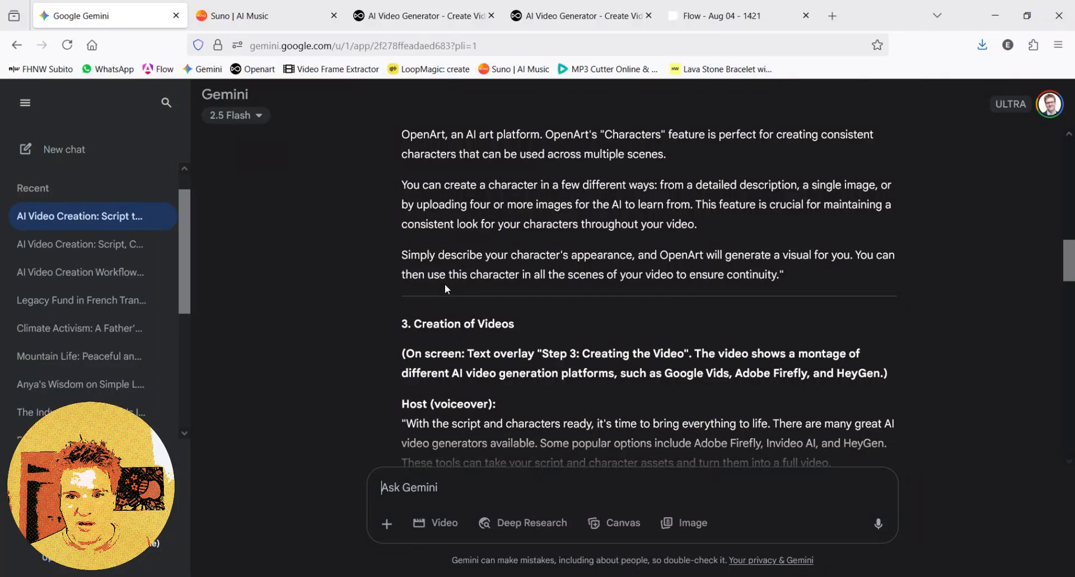
pyautogui.scroll(-3)
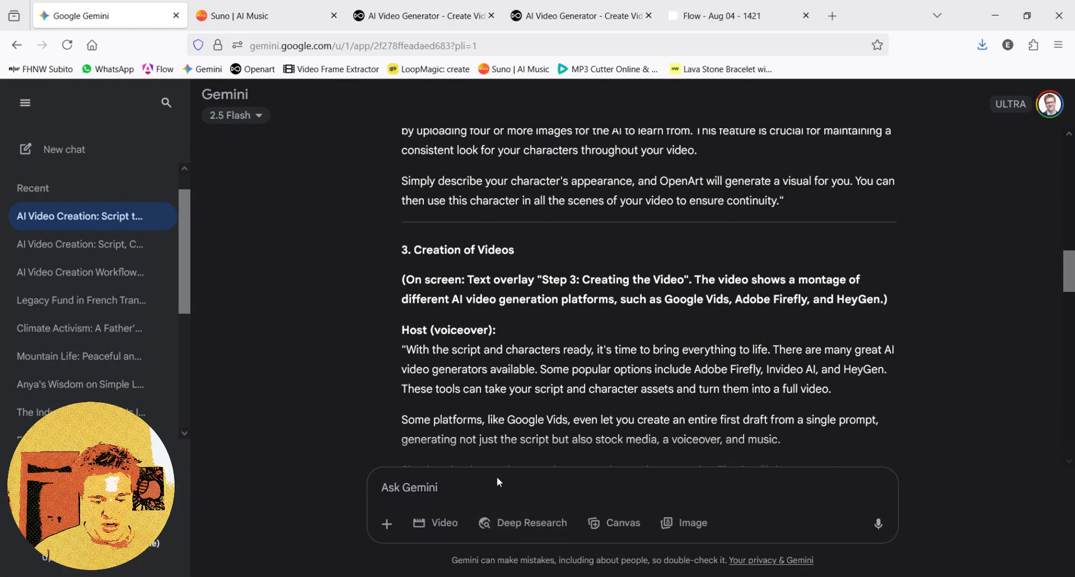
# Ask Gemini for a prompt describing the narrator's appearance and select the returned description.
pyautogui.write('make me')
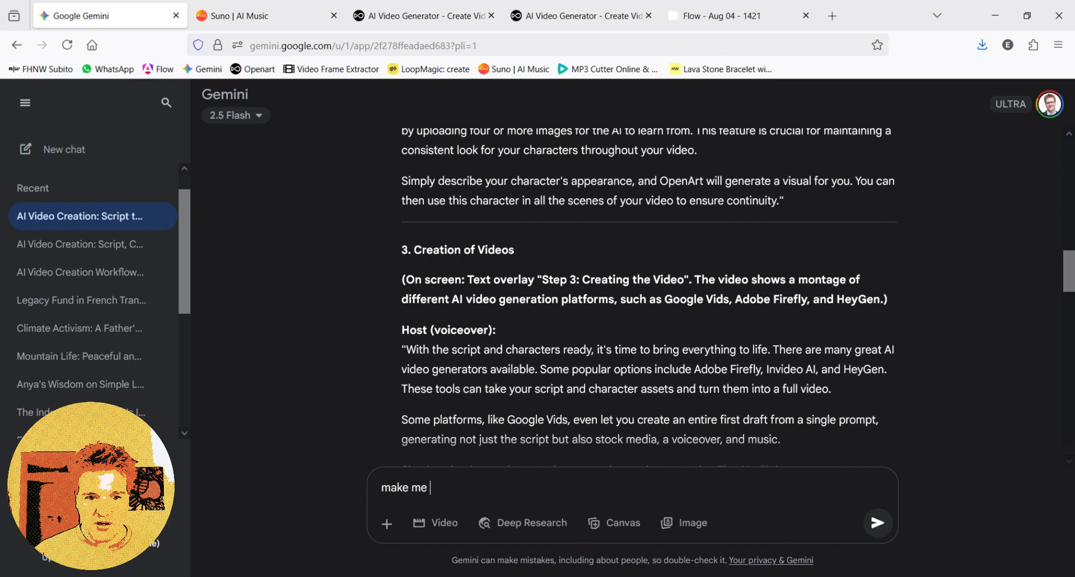
pyautogui.write('a prompt ot')
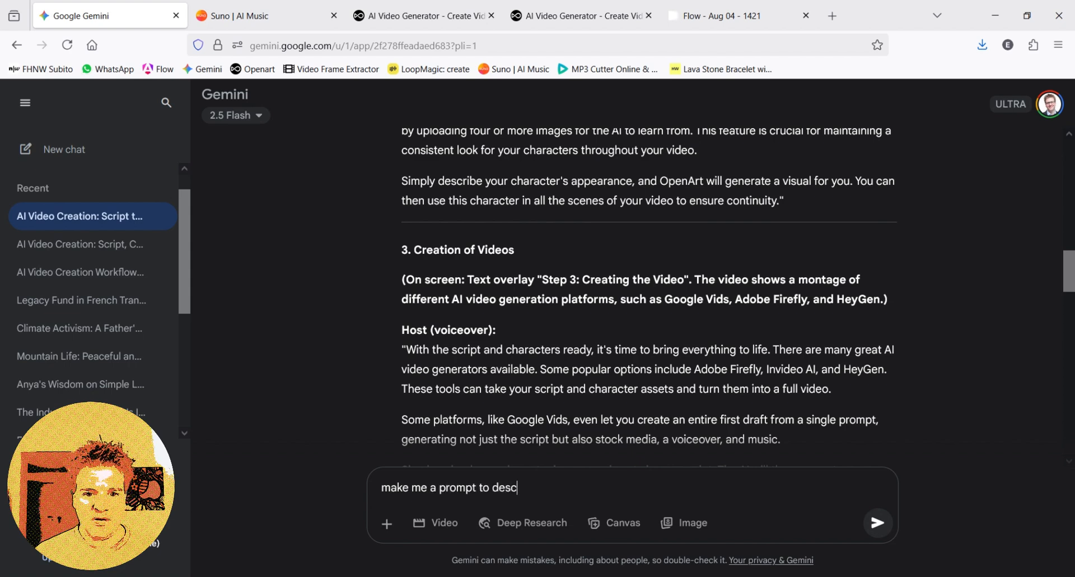
pyautogui.write('ribe how the narrator of this stroy could l')
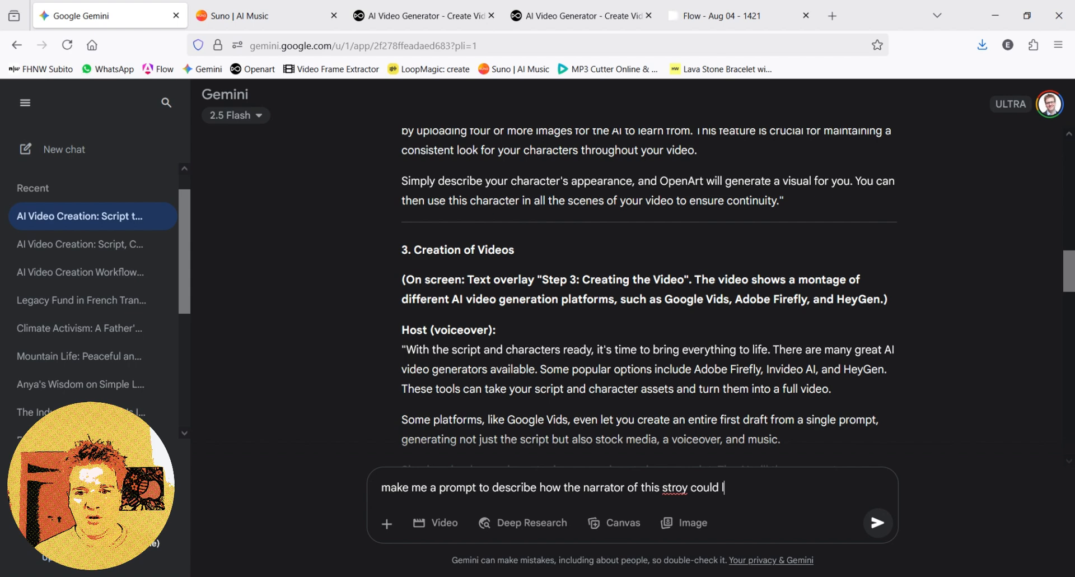
pyautogui.click(877, 523)
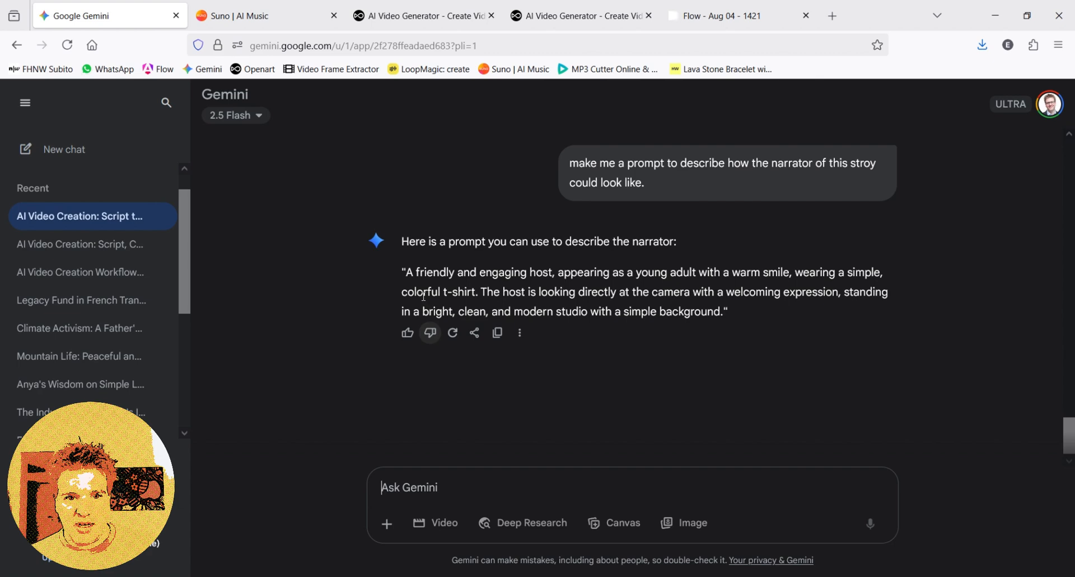
pyautogui.moveTo(402, 271); pyautogui.dragTo(726, 310)
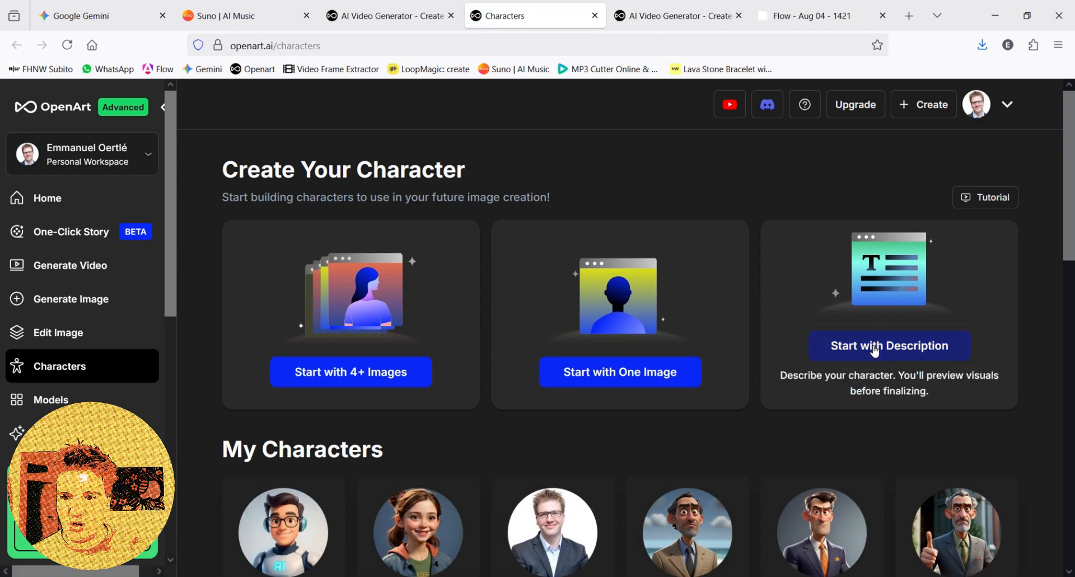
# Start a character from description with the friendly-host text named Narrator, then close the form.
pyautogui.click(888, 346)
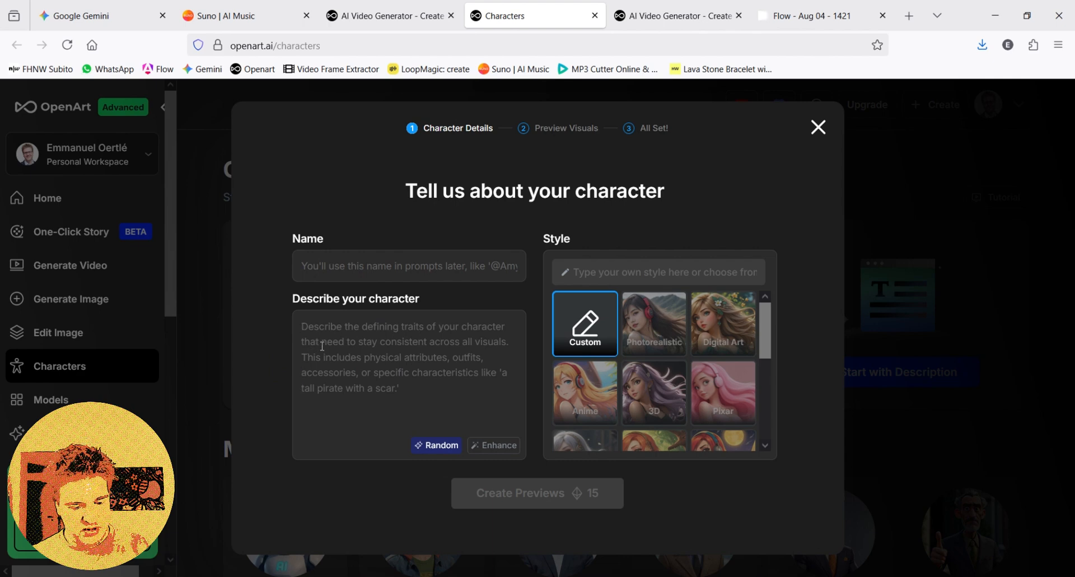
pyautogui.write('"A friendly and engaging host, appearing as a young adult with a warm smile, wearing a simple, colorful t-shirt. The host is looking directly at the camera with a welcoming expression, standing in a bright, clean, and modern studio with a simple background."')
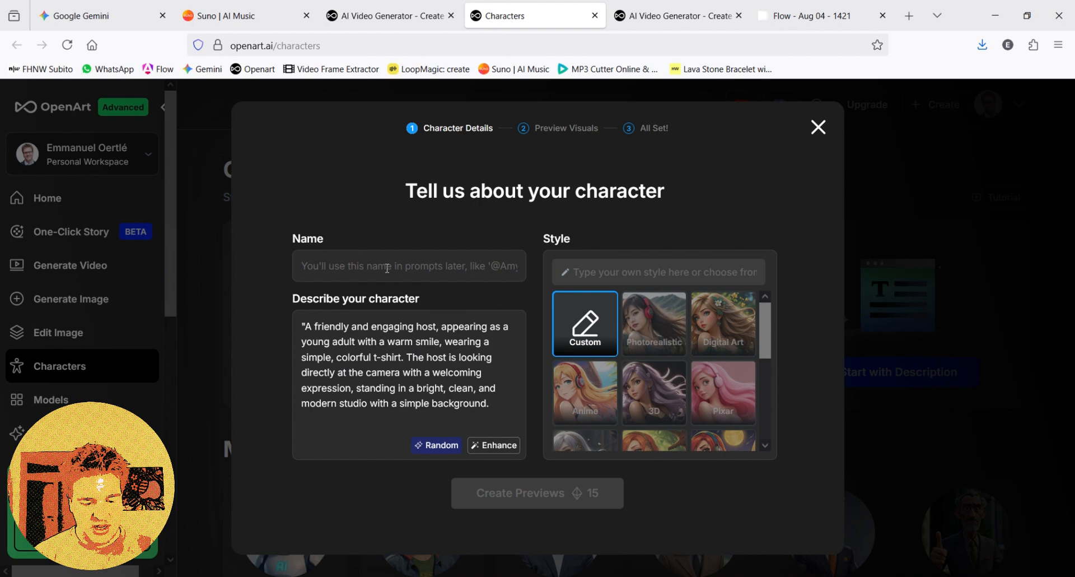
pyautogui.write('Narrator')
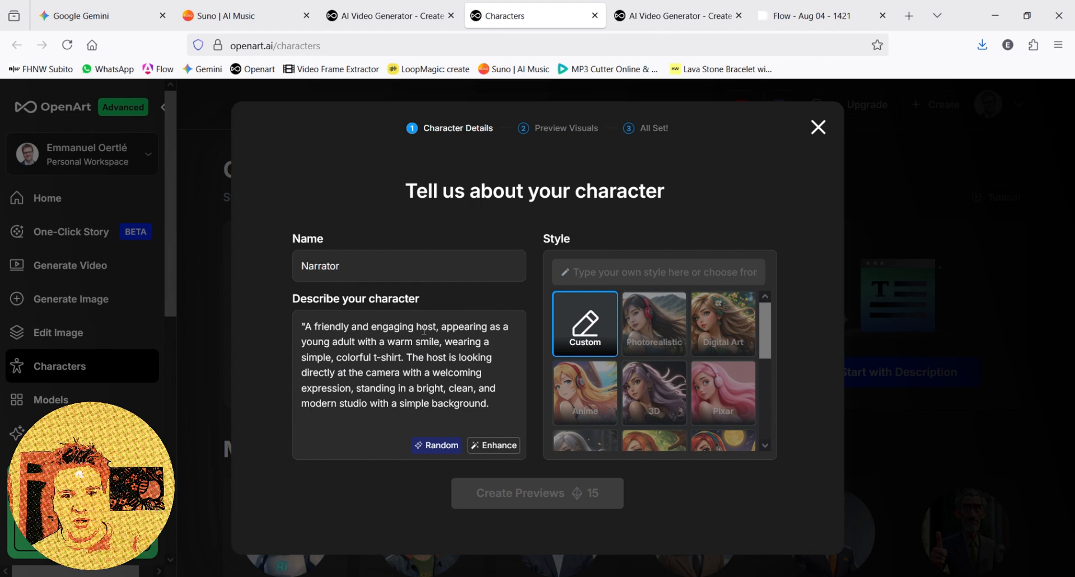
pyautogui.moveTo(523, 456)
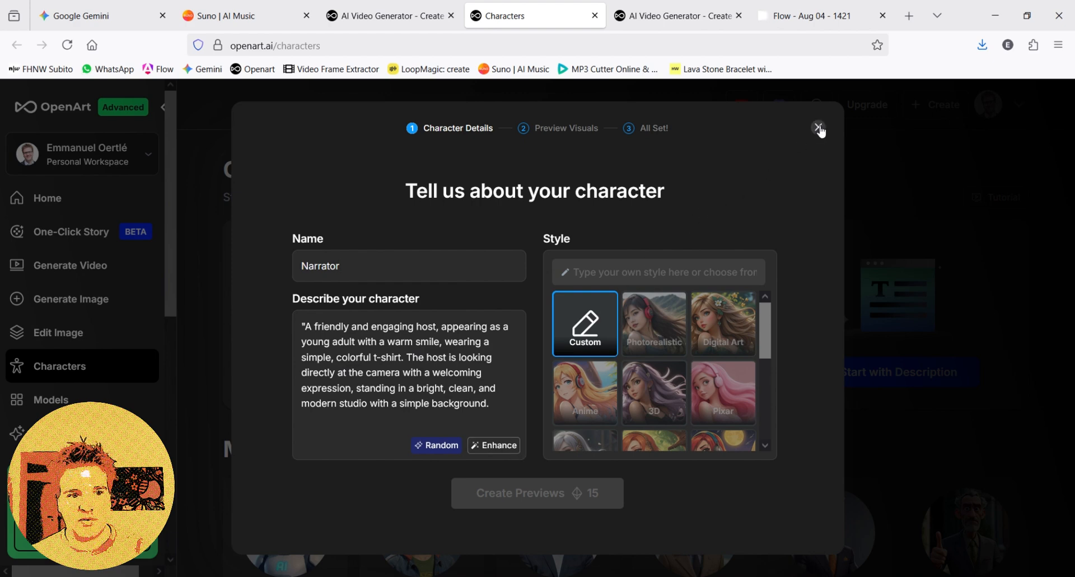
pyautogui.click(818, 128)
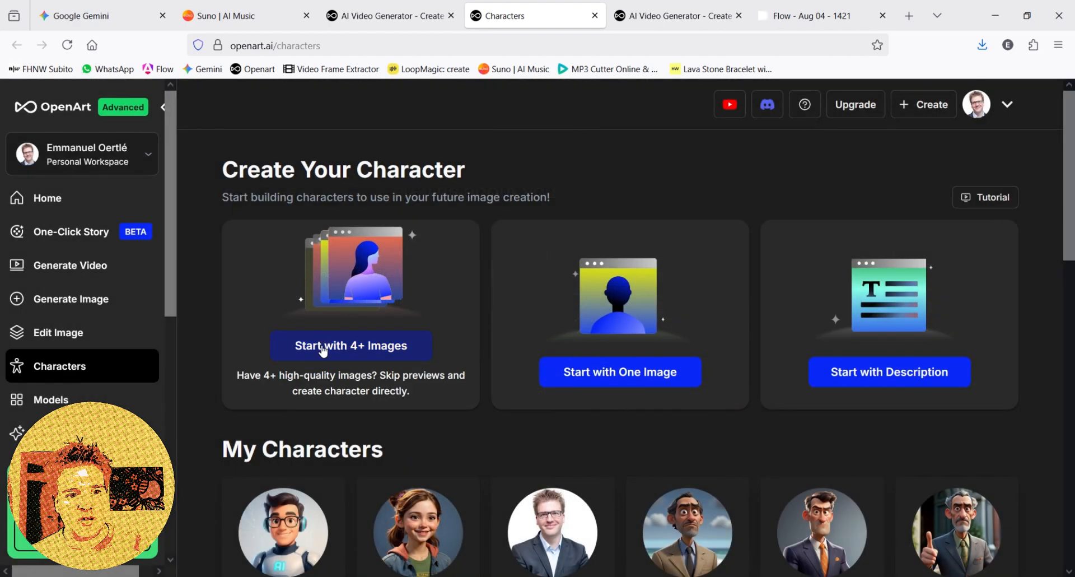
# Prompt the Narrator editing a movie in CapCut, set Cinema 16:9 output, and create images.
pyautogui.scroll(-3)
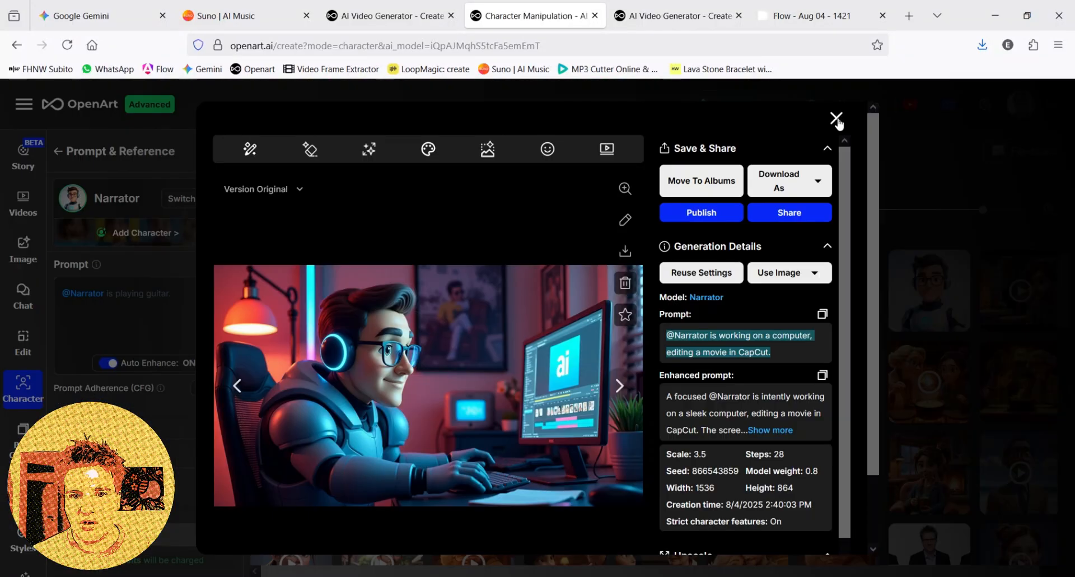
pyautogui.click(836, 118)
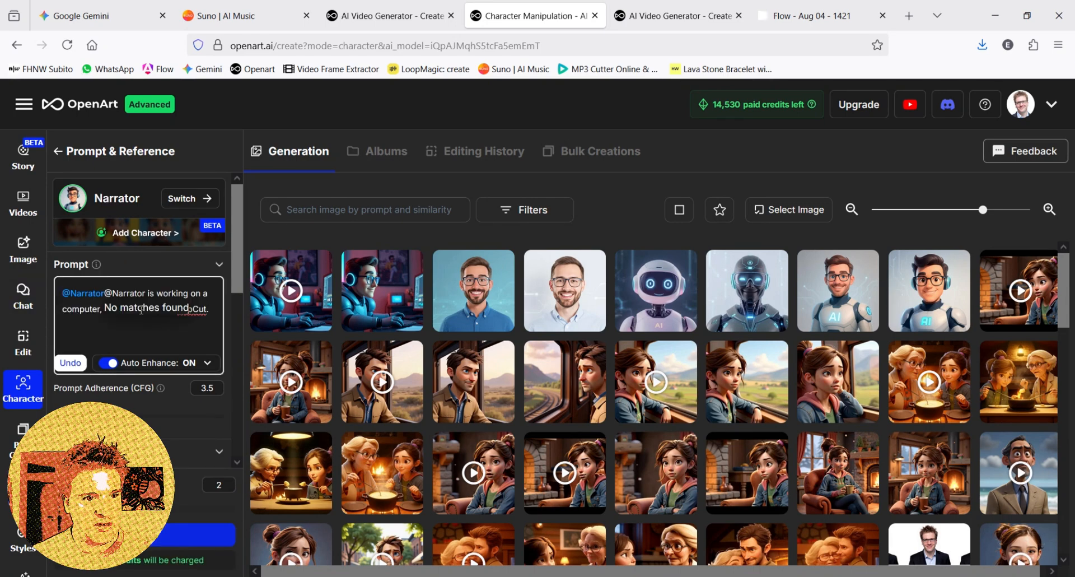
pyautogui.write('editing a movie in CapCut.')
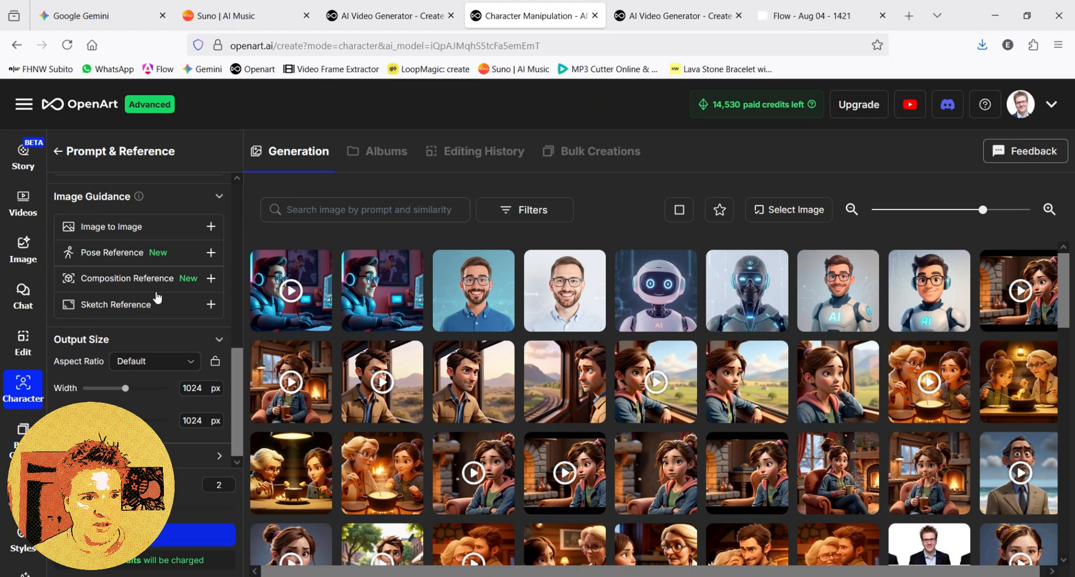
pyautogui.click(154, 361)
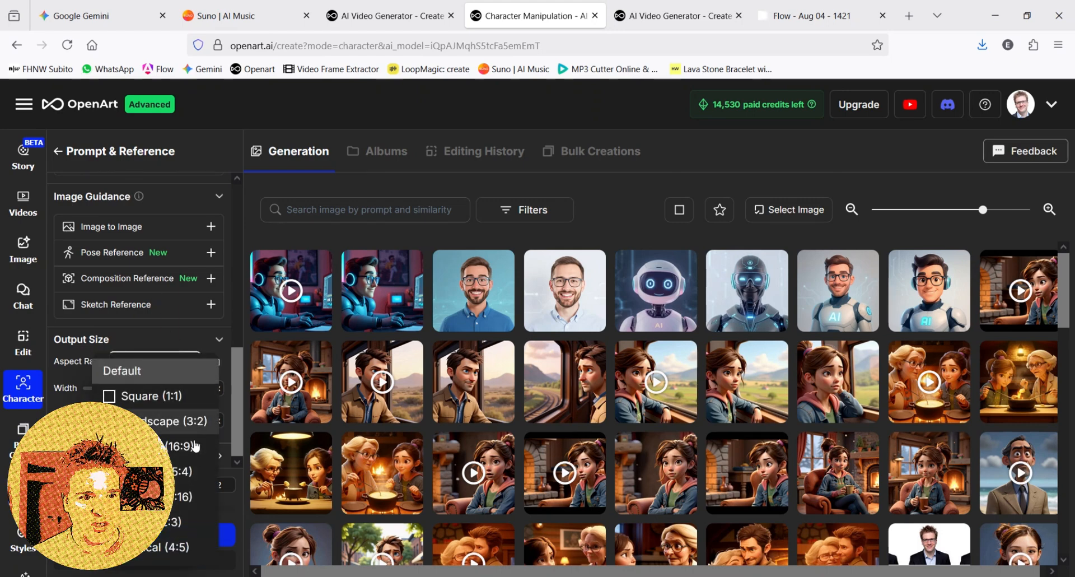
pyautogui.click(171, 446)
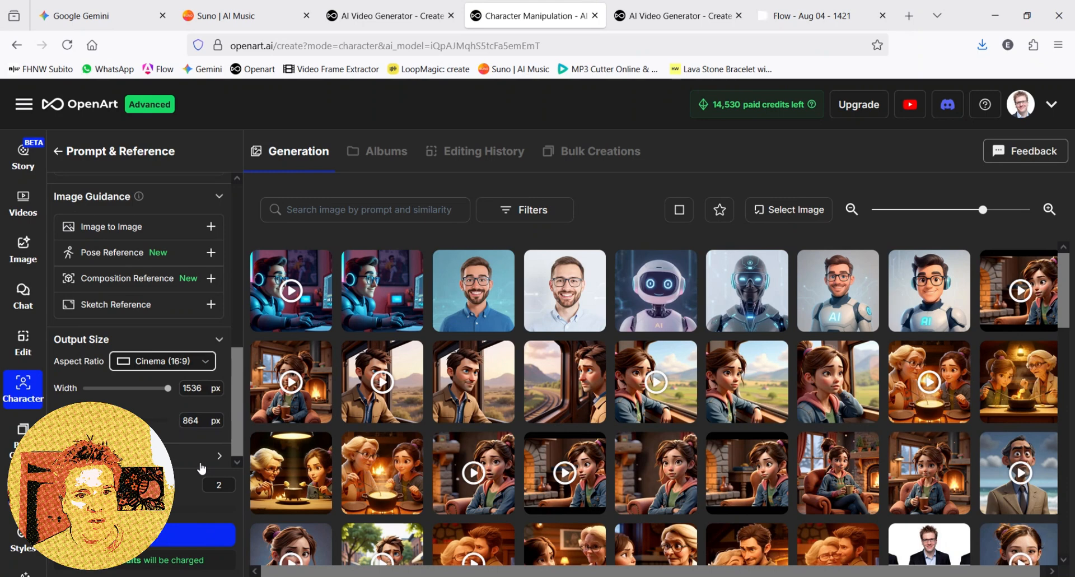
pyautogui.click(291, 290)
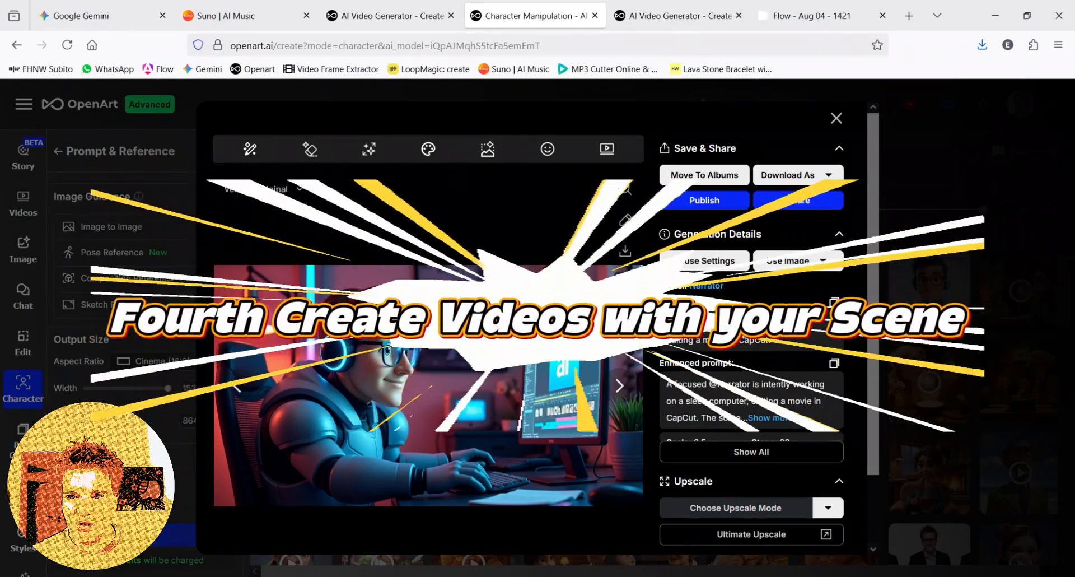
# Send the generated narrator-at-computer image to Image to Video.
pyautogui.click(798, 261)
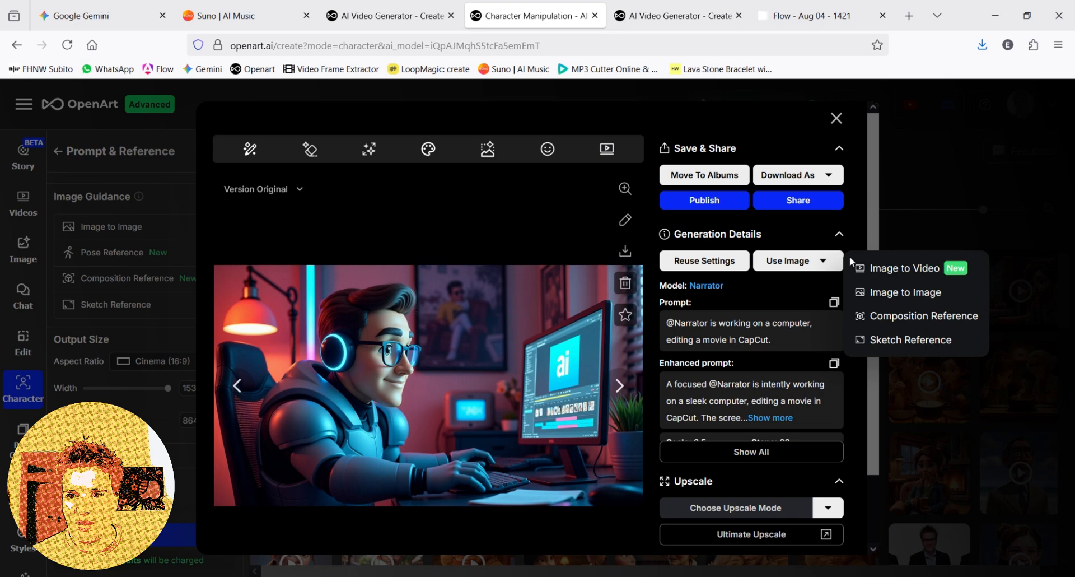
pyautogui.click(905, 267)
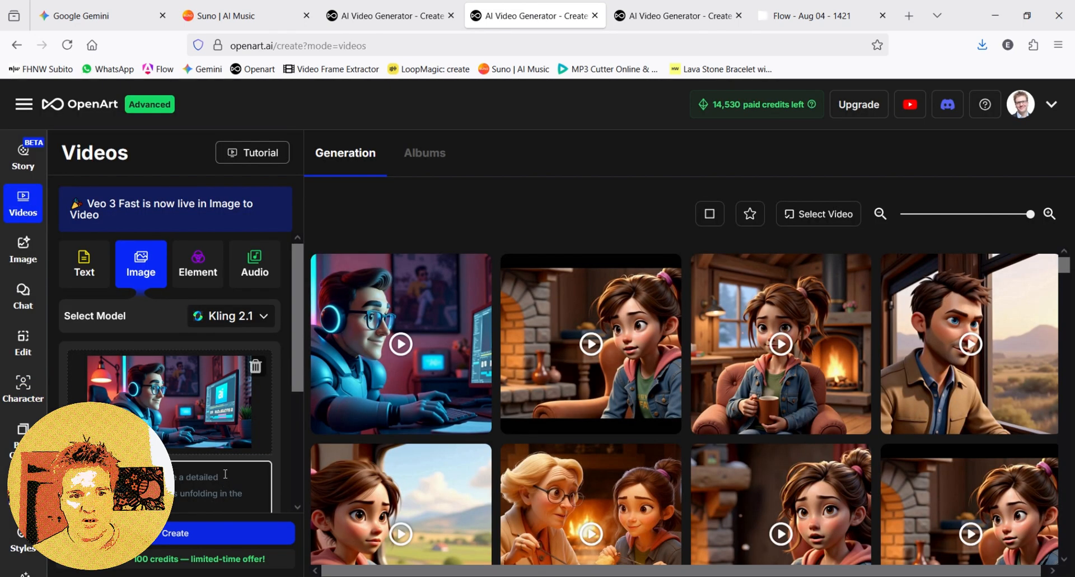
# Enter the narrator's first-time-video speech line and choose the Liam voice for lip-sync.
pyautogui.scroll(-3)
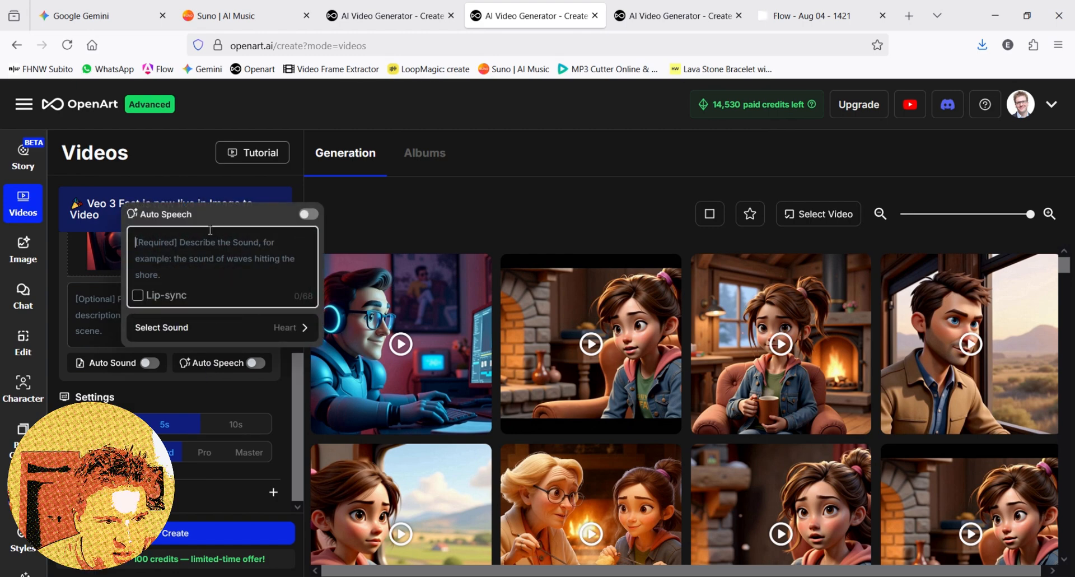
pyautogui.write('First time I id')
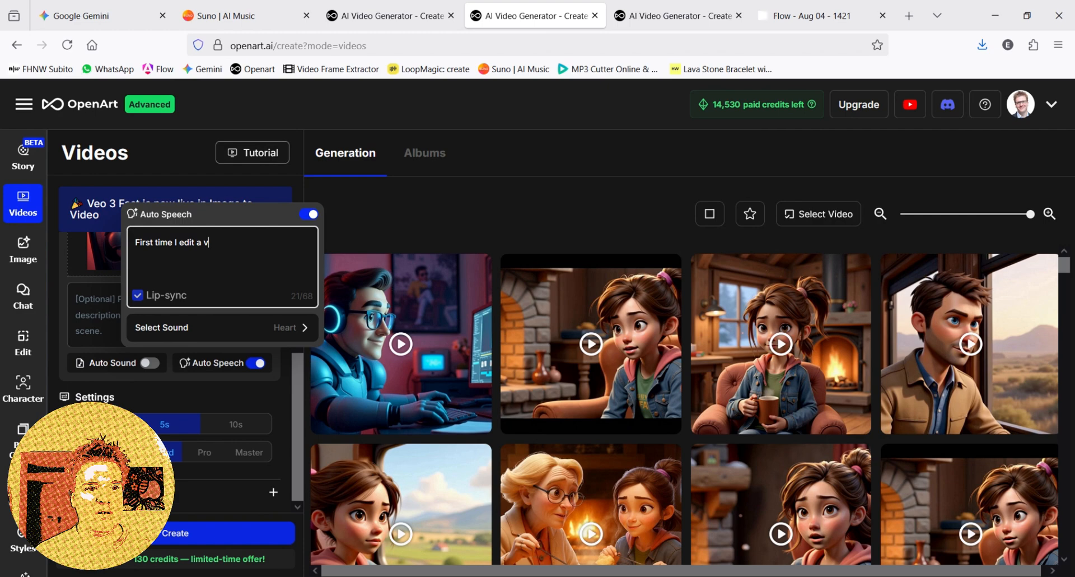
pyautogui.write('ideo, seems so easy')
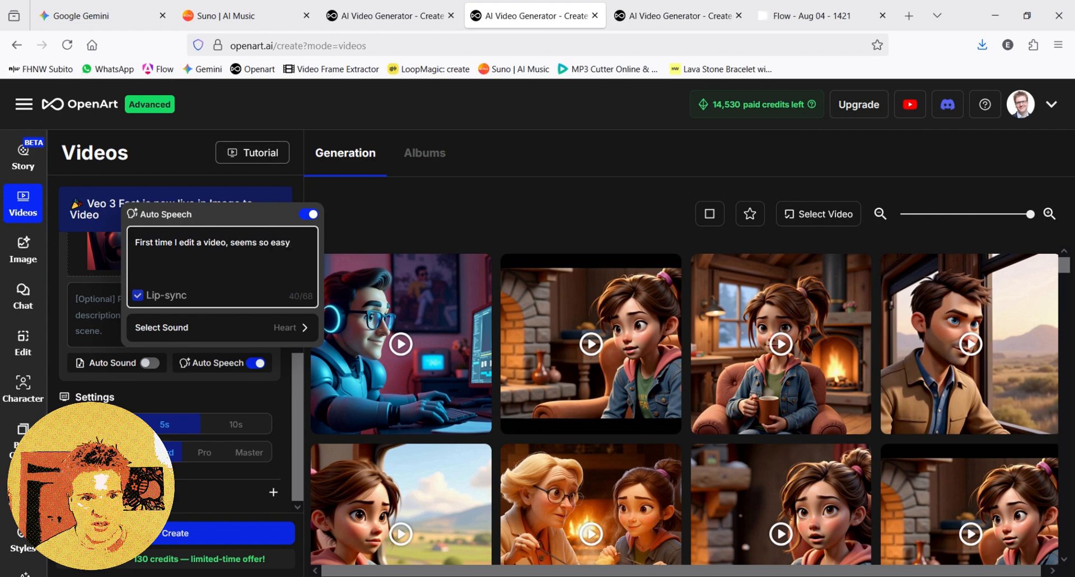
pyautogui.write('!')
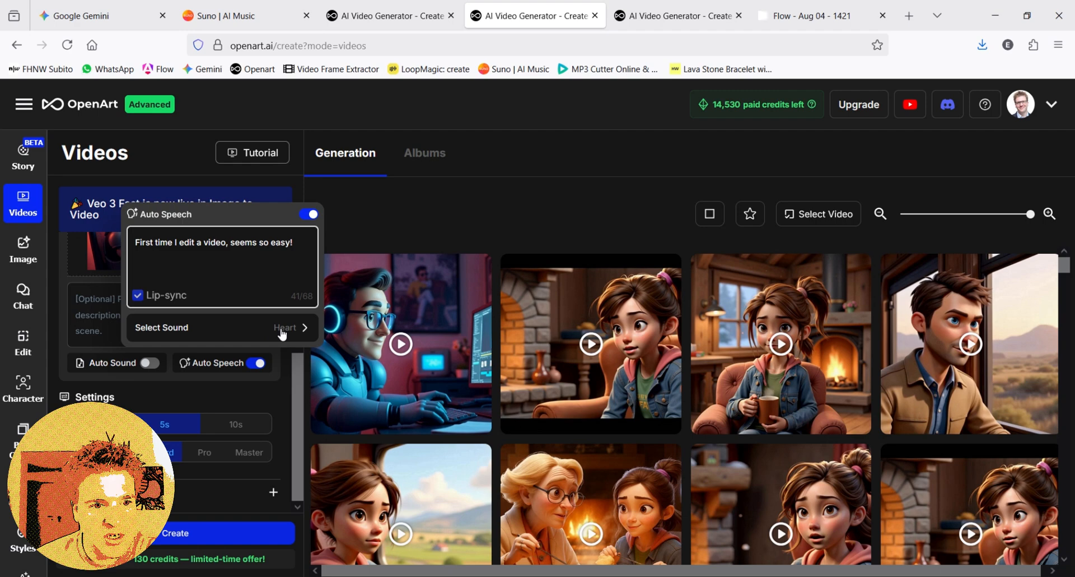
pyautogui.click(283, 327)
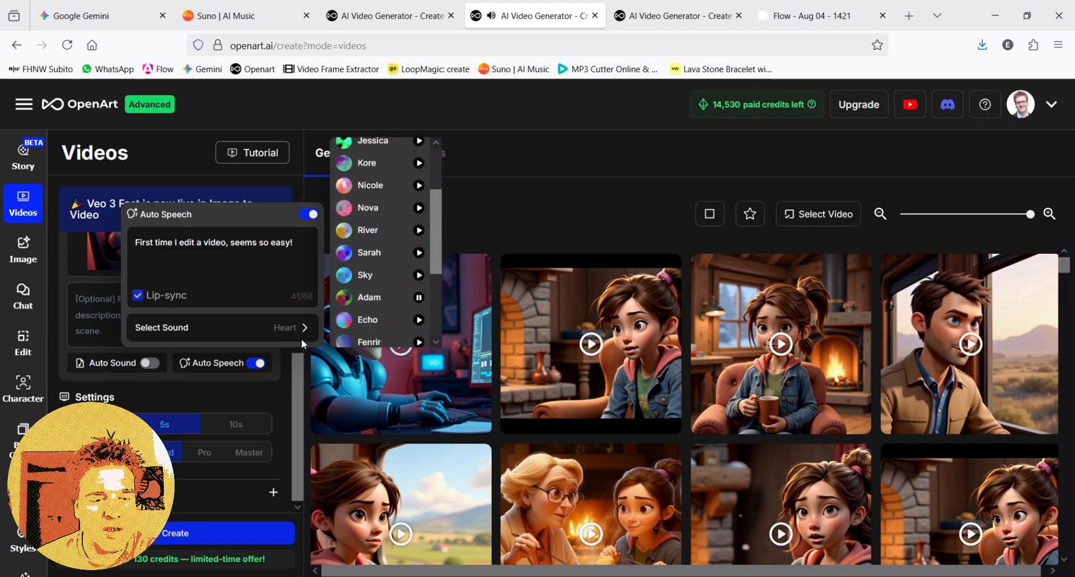
pyautogui.click(213, 353)
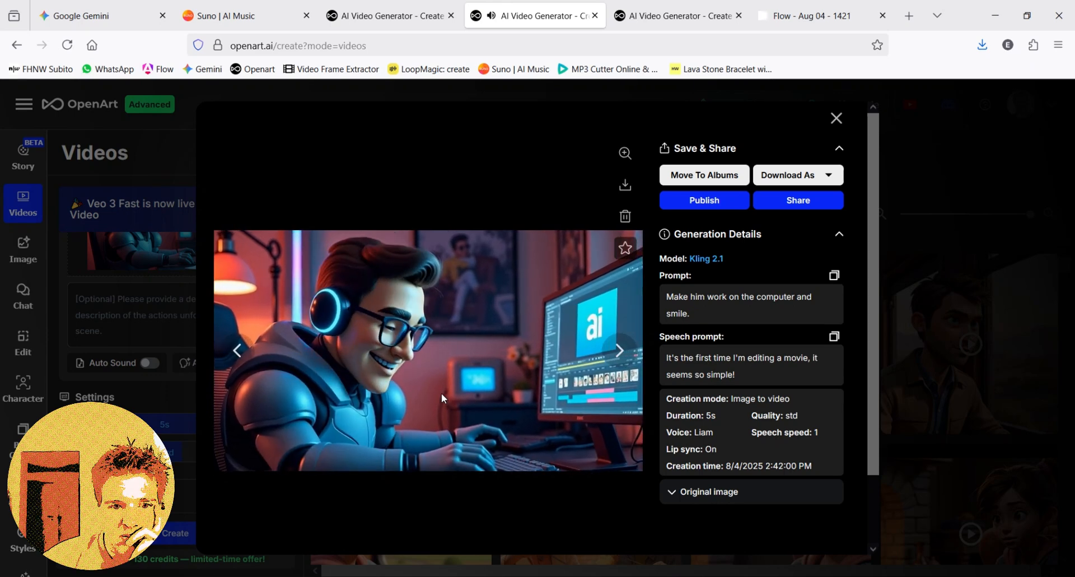
# Preview the lip-synced narrator clip and switch to the Flow project.
pyautogui.click(429, 349)
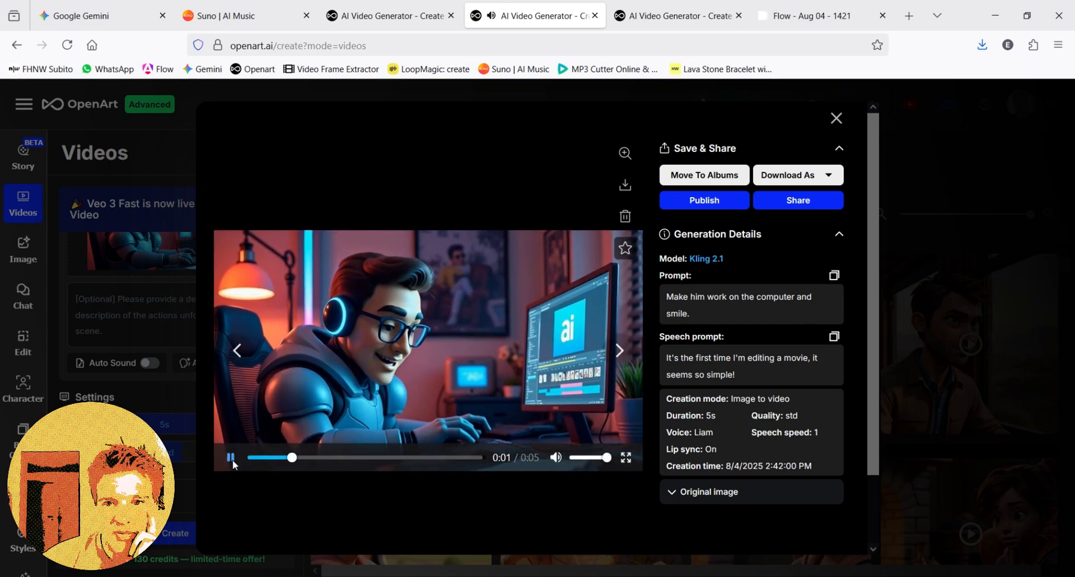
pyautogui.click(797, 175)
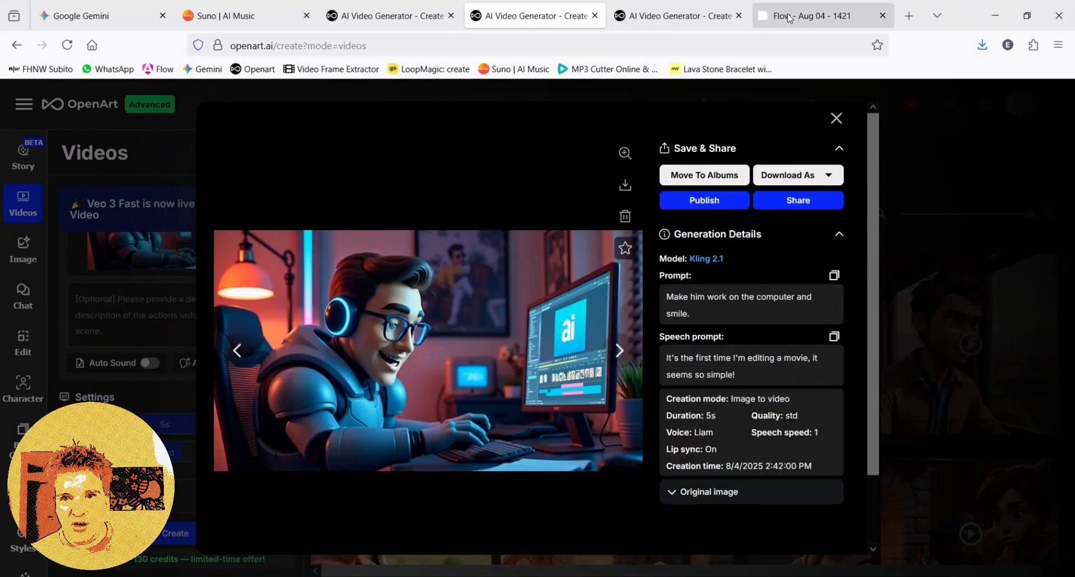
pyautogui.click(811, 15)
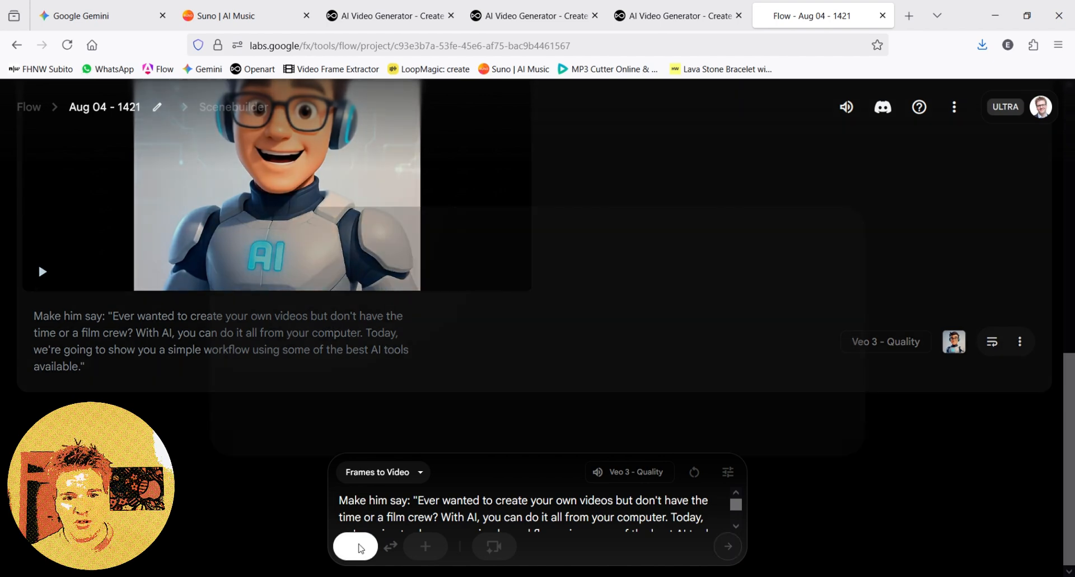
# Add the narrator image as the starting frame and preview the existing Veo 3 narrator clip.
pyautogui.click(356, 546)
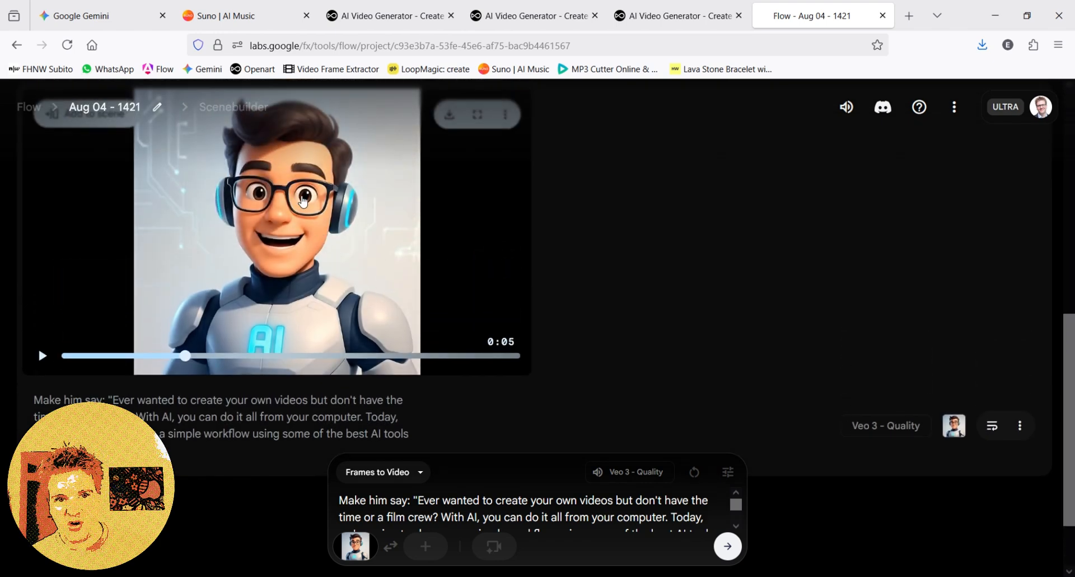
pyautogui.moveTo(314, 252)
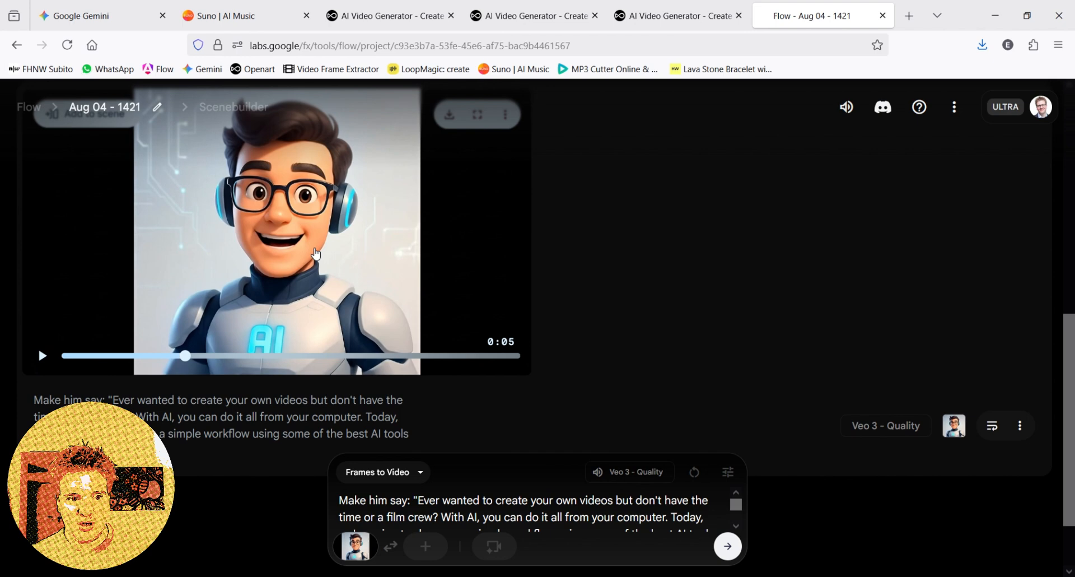
pyautogui.moveTo(313, 239)
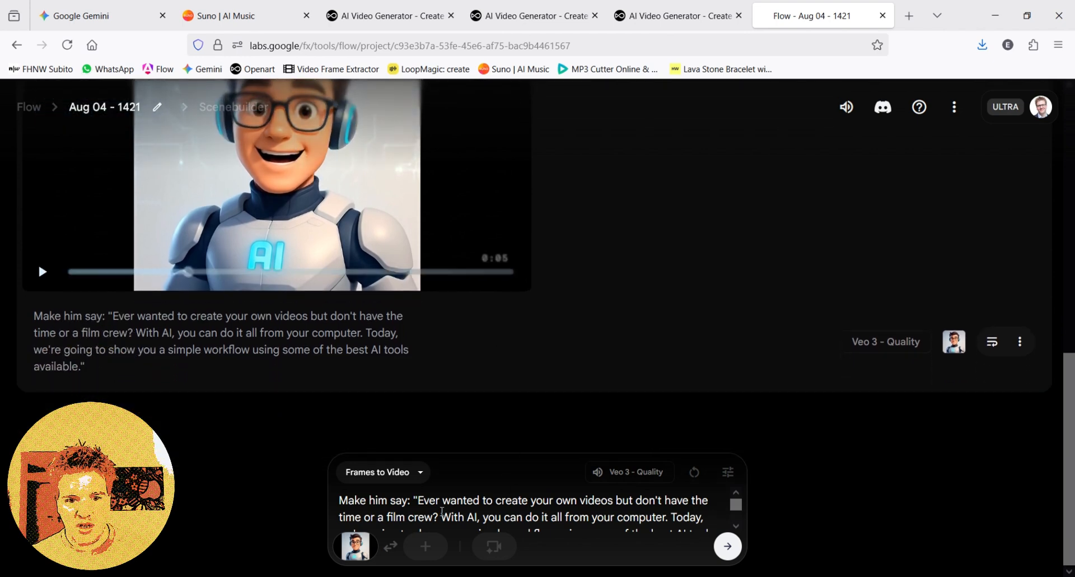
pyautogui.scroll(-3)
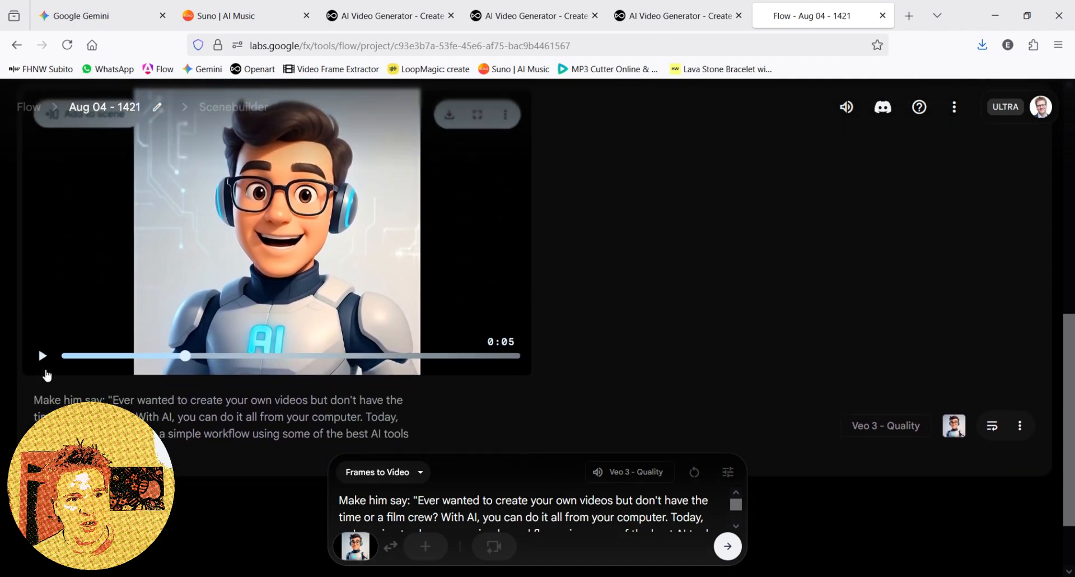
pyautogui.click(41, 355)
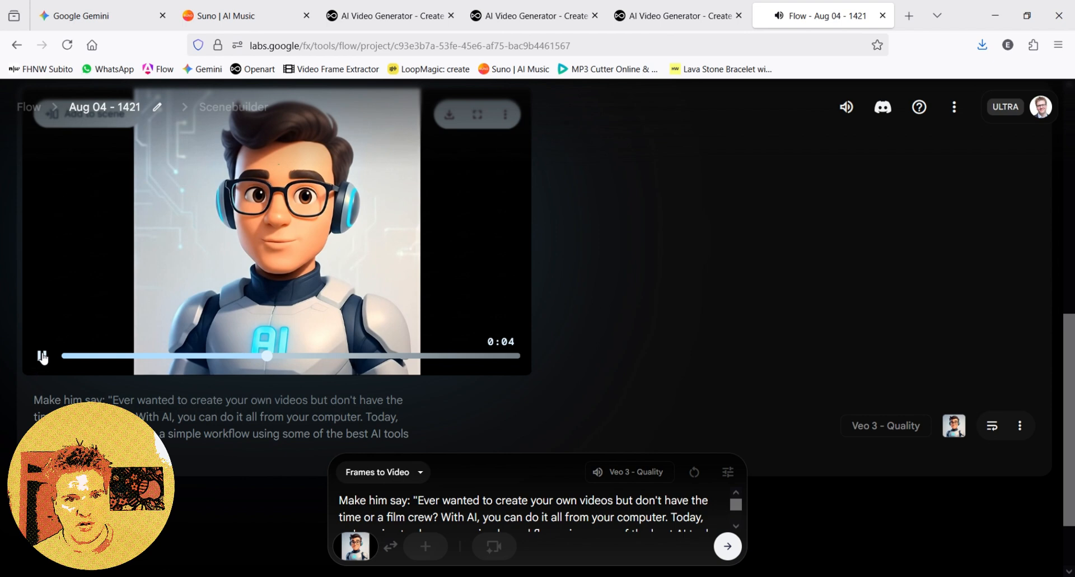
pyautogui.click(42, 356)
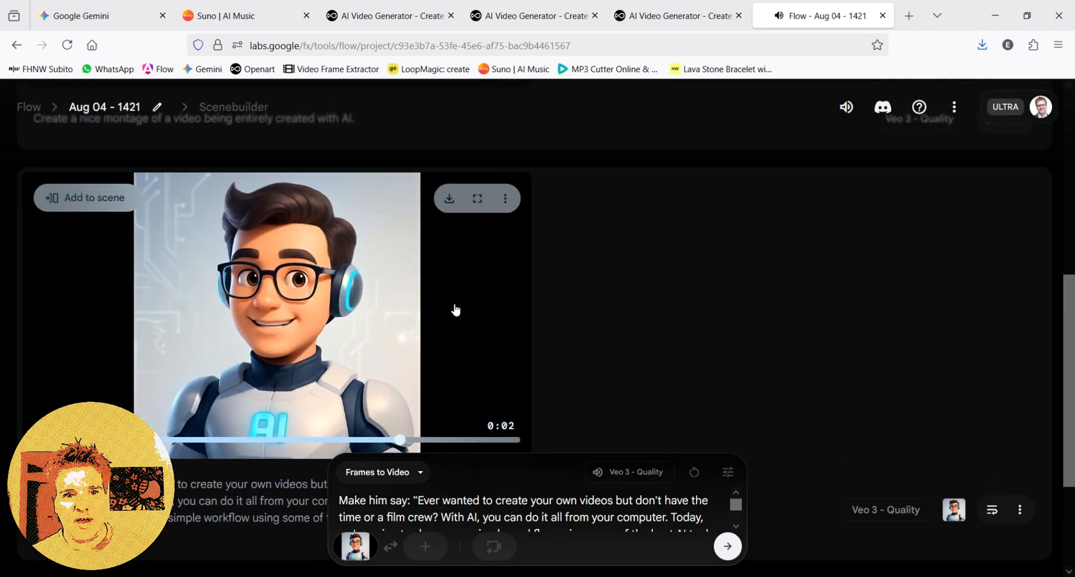
pyautogui.scroll(-3)
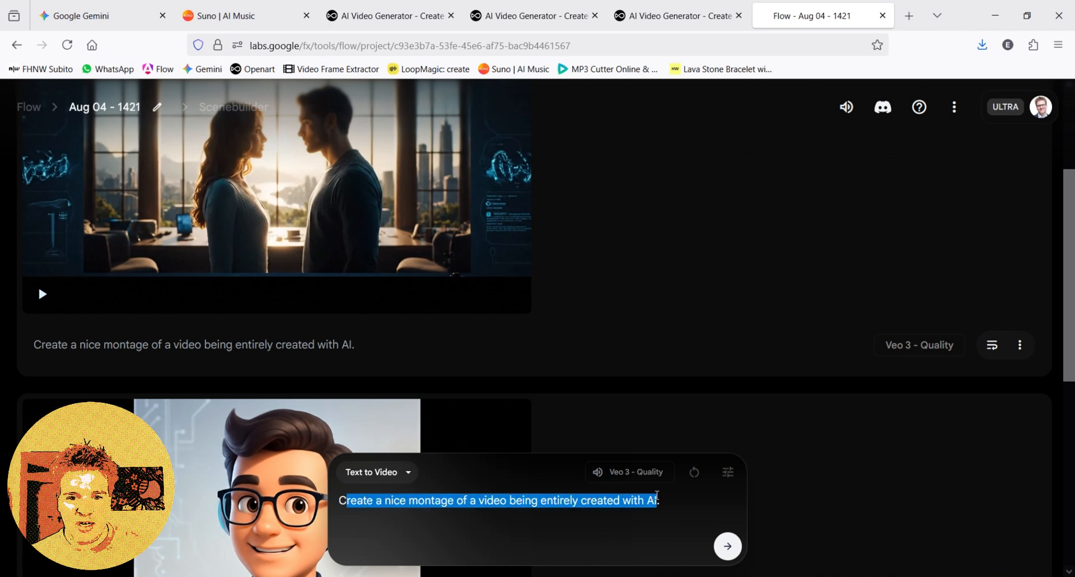
pyautogui.click(652, 499)
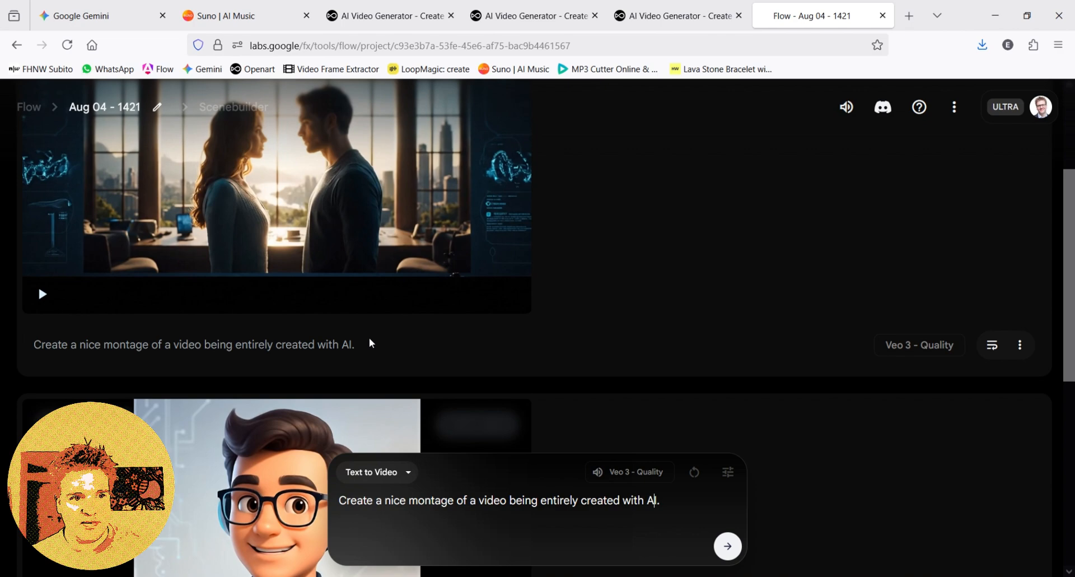
pyautogui.click(41, 293)
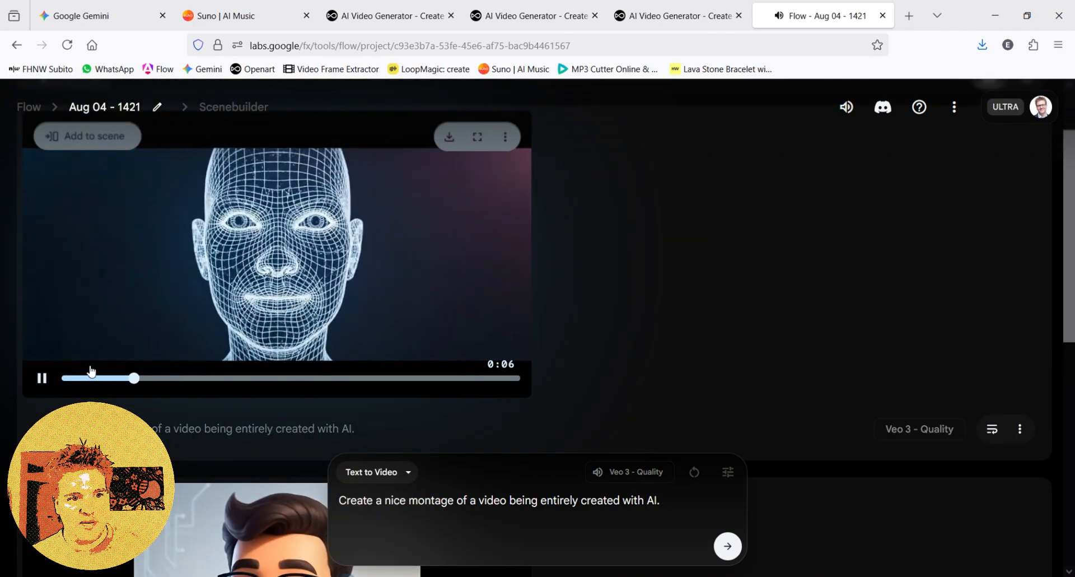
pyautogui.click(41, 378)
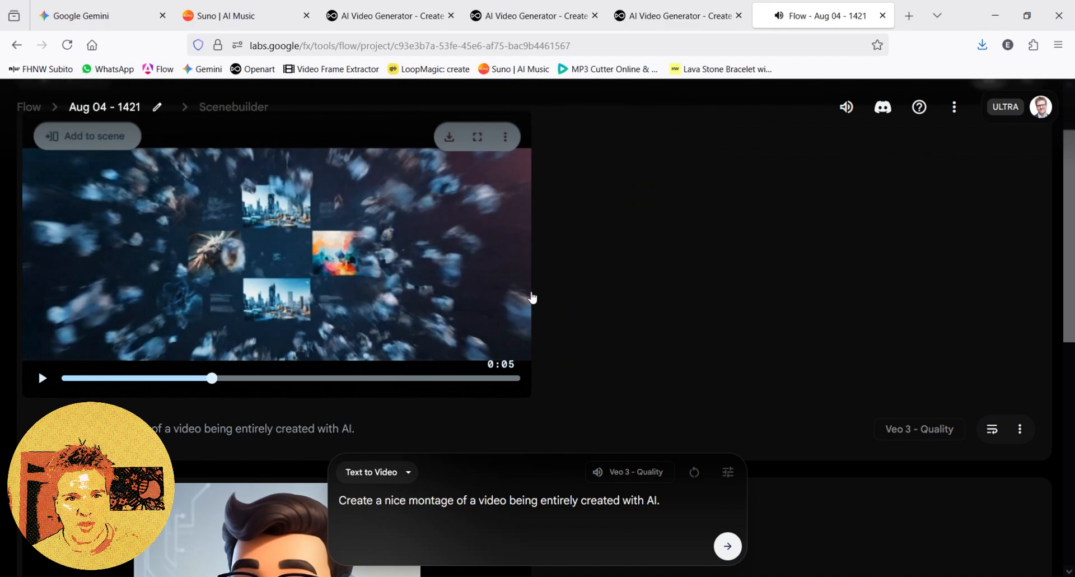
pyautogui.click(226, 15)
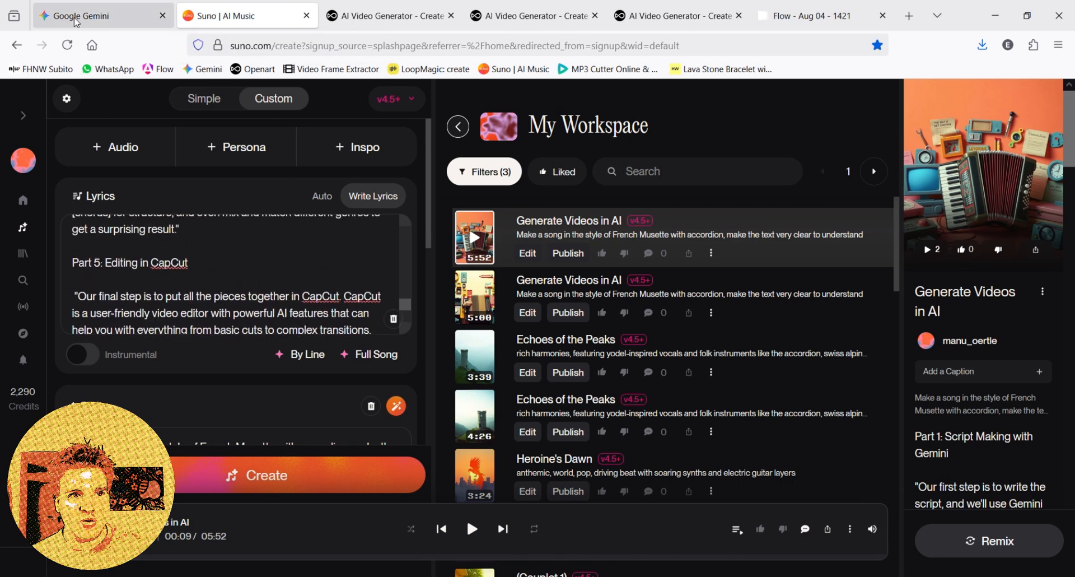
pyautogui.click(86, 14)
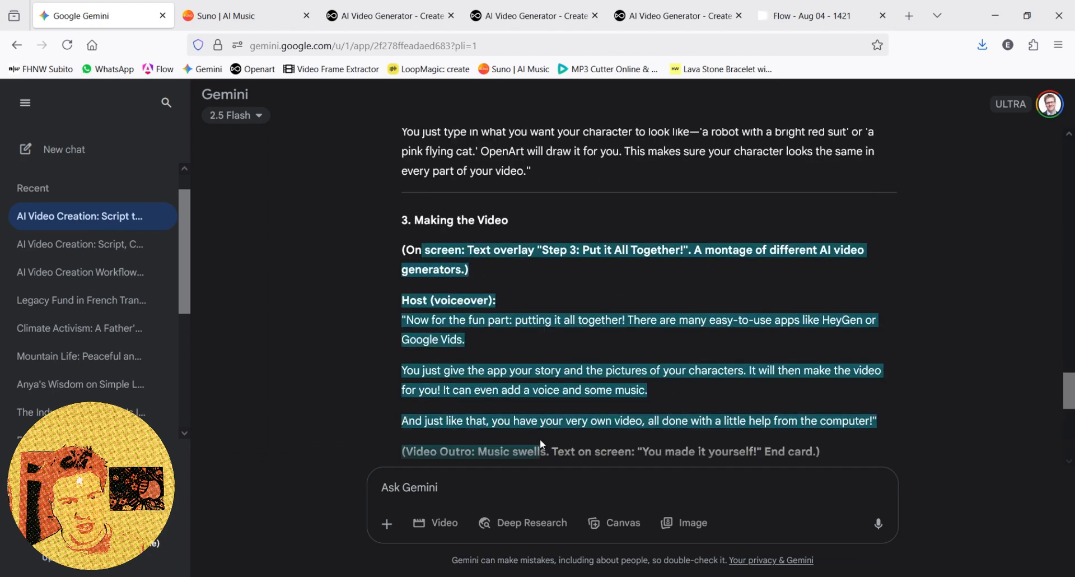
pyautogui.click(228, 14)
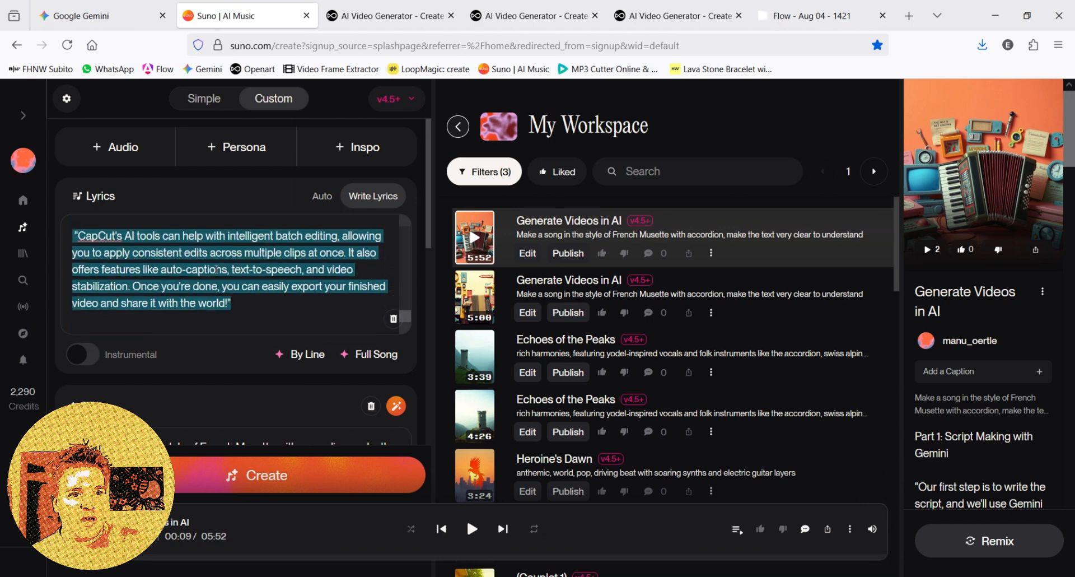
pyautogui.scroll(-3)
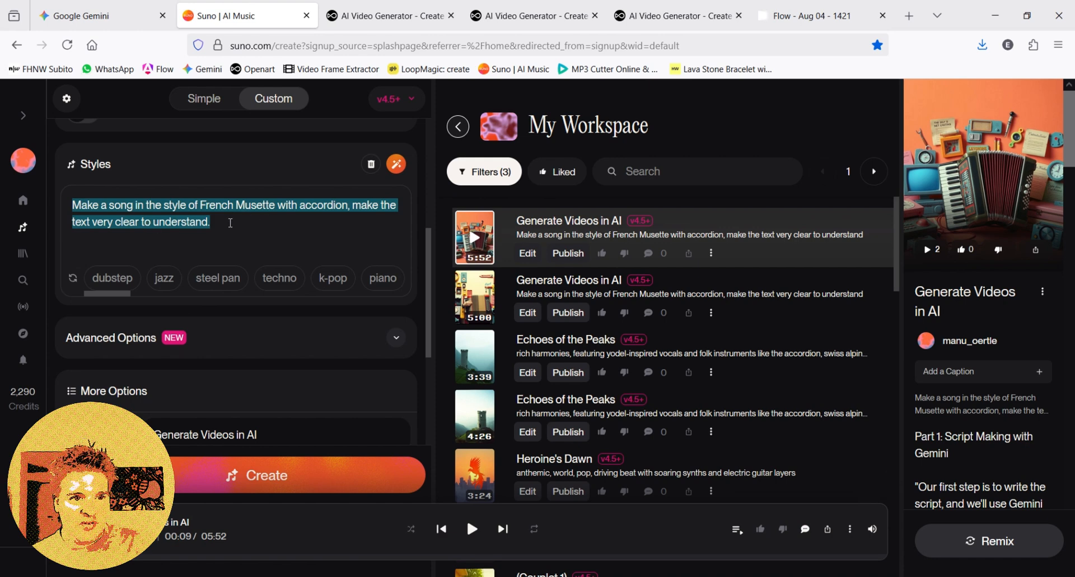
pyautogui.scroll(-3)
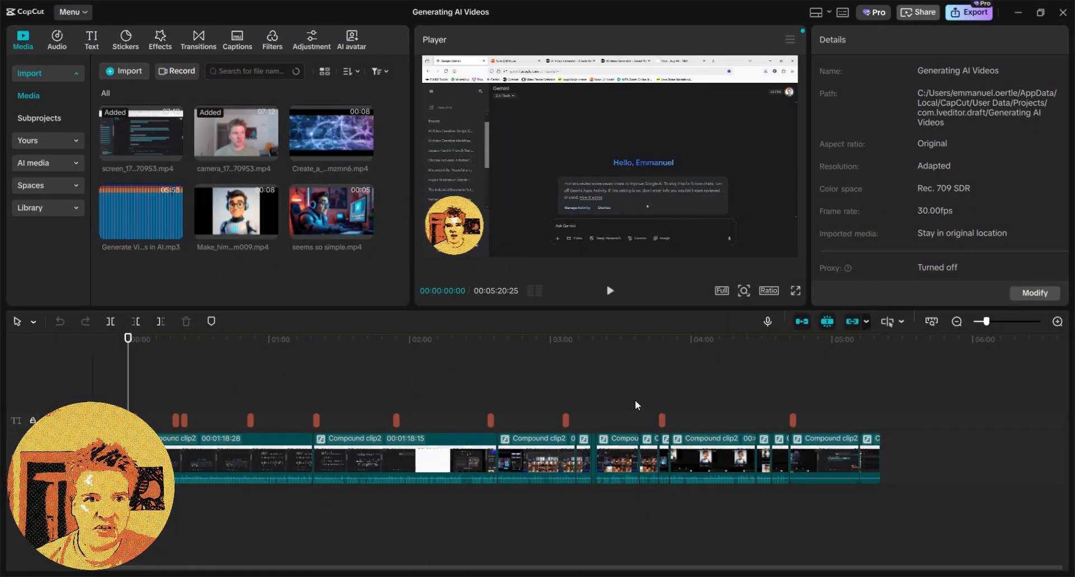
pyautogui.moveTo(524, 395)
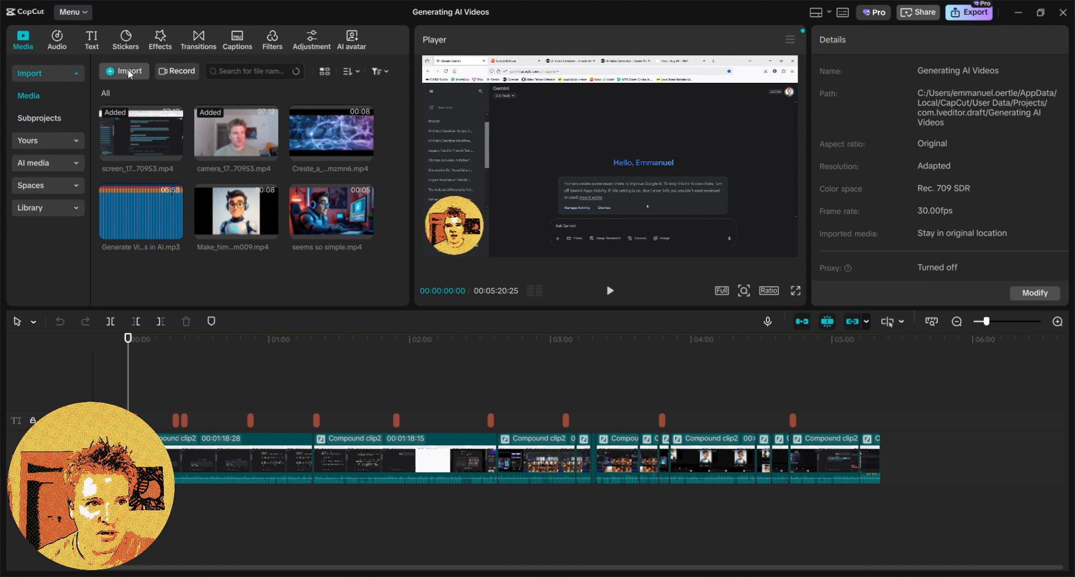
# Import Generate Videos in AI.mp3 and the Make_him_say MP4 from the VideoMaking folder.
pyautogui.click(124, 70)
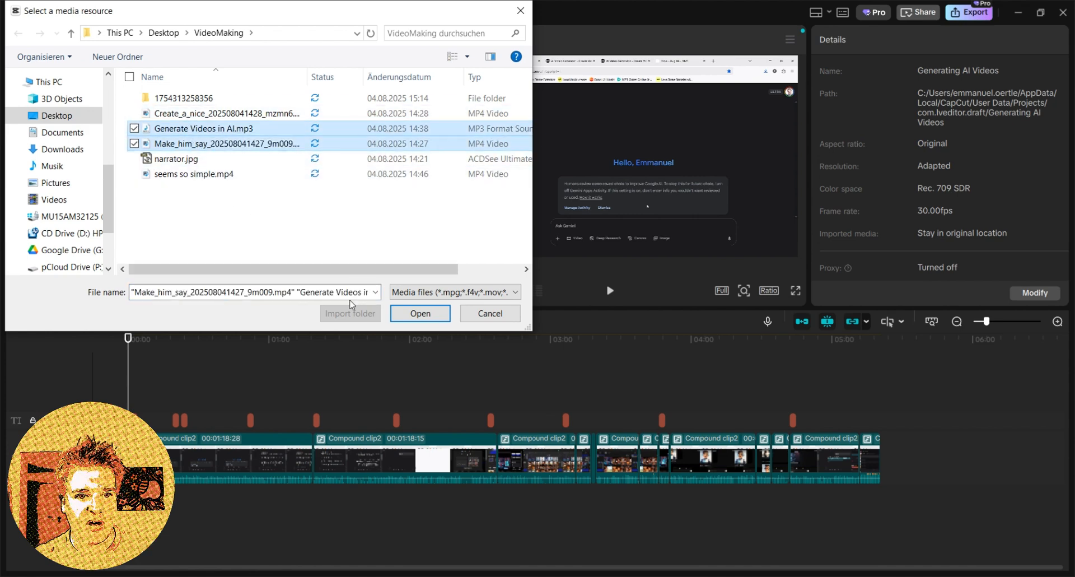
pyautogui.click(419, 313)
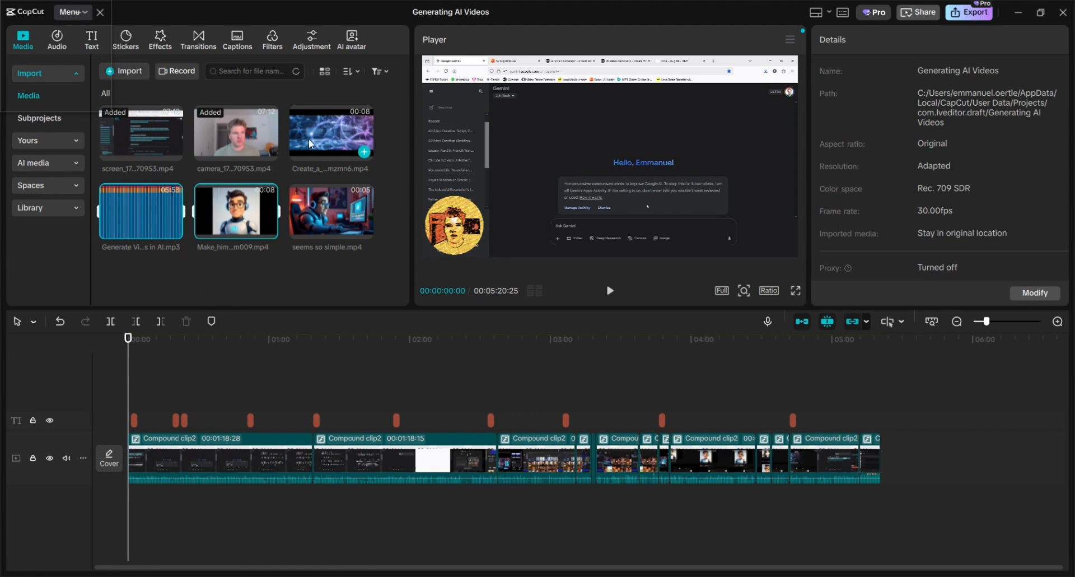
# Add the Flow montage clip to the start of the timeline.
pyautogui.click(332, 136)
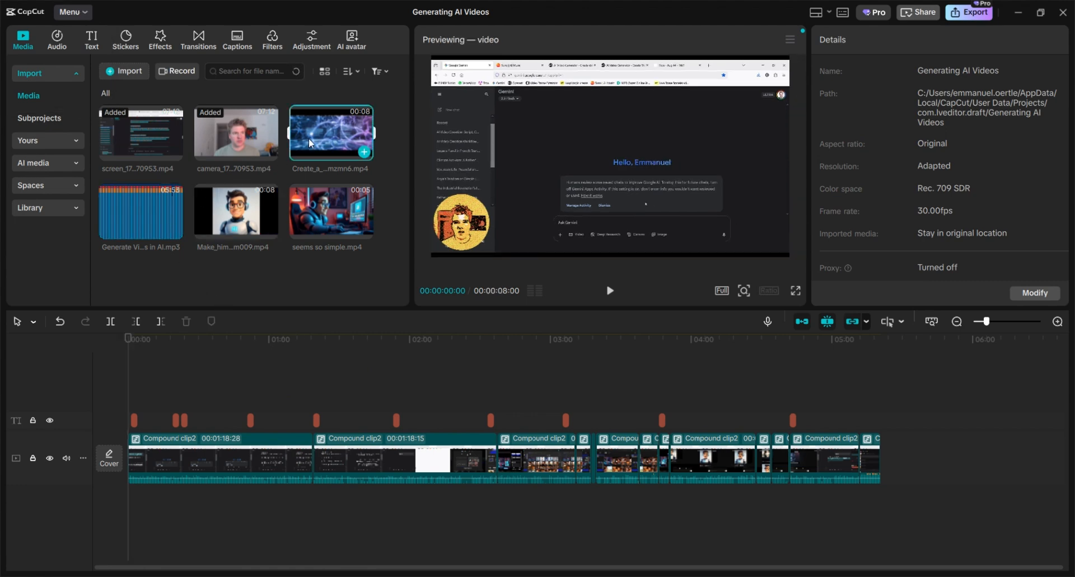
pyautogui.click(608, 290)
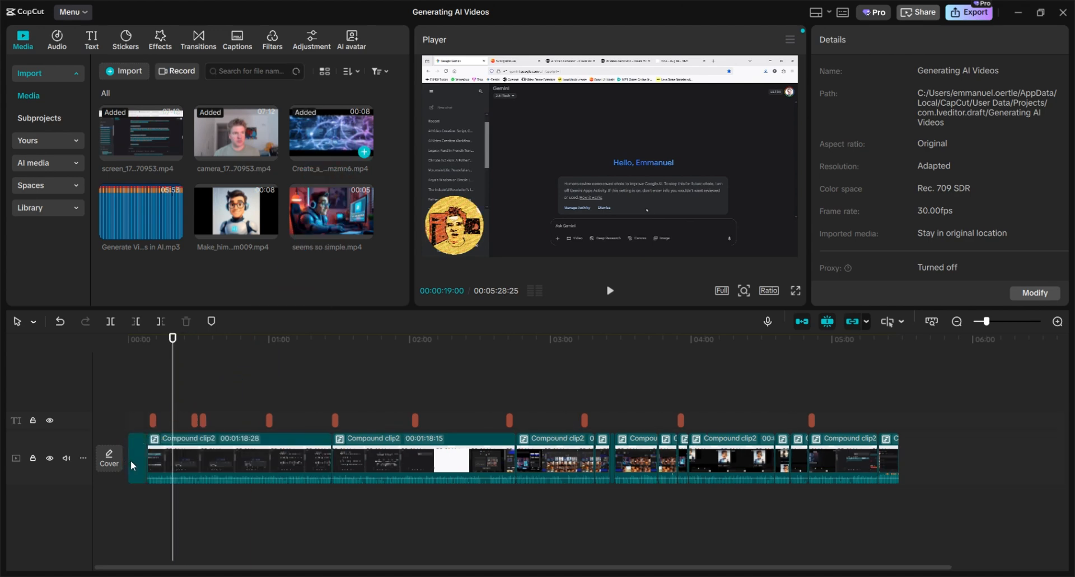
pyautogui.moveTo(249, 329)
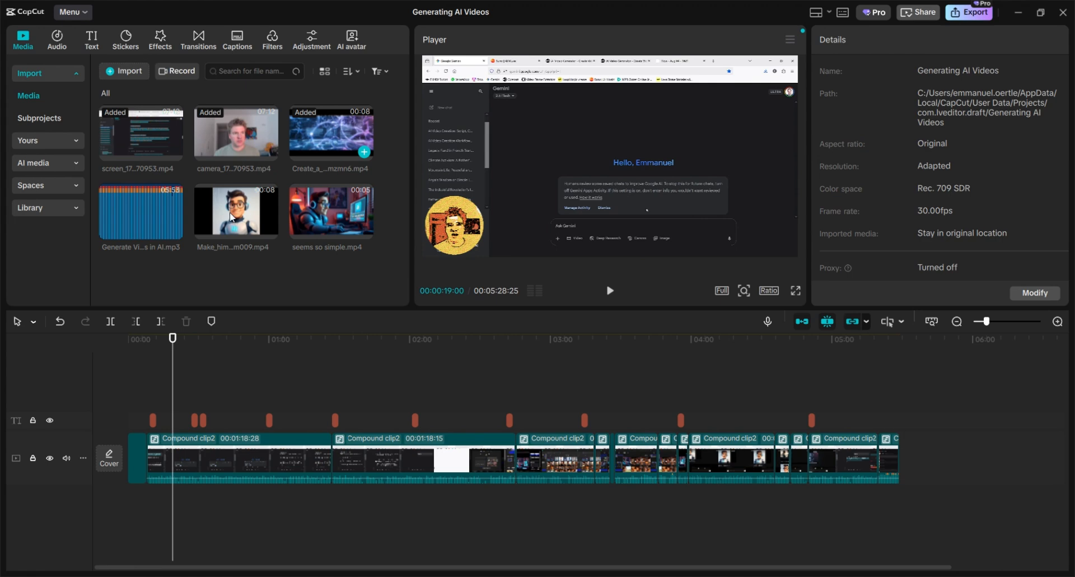
# Add the narrator clip and place it at the timeline start, ahead of the montage.
pyautogui.click(236, 212)
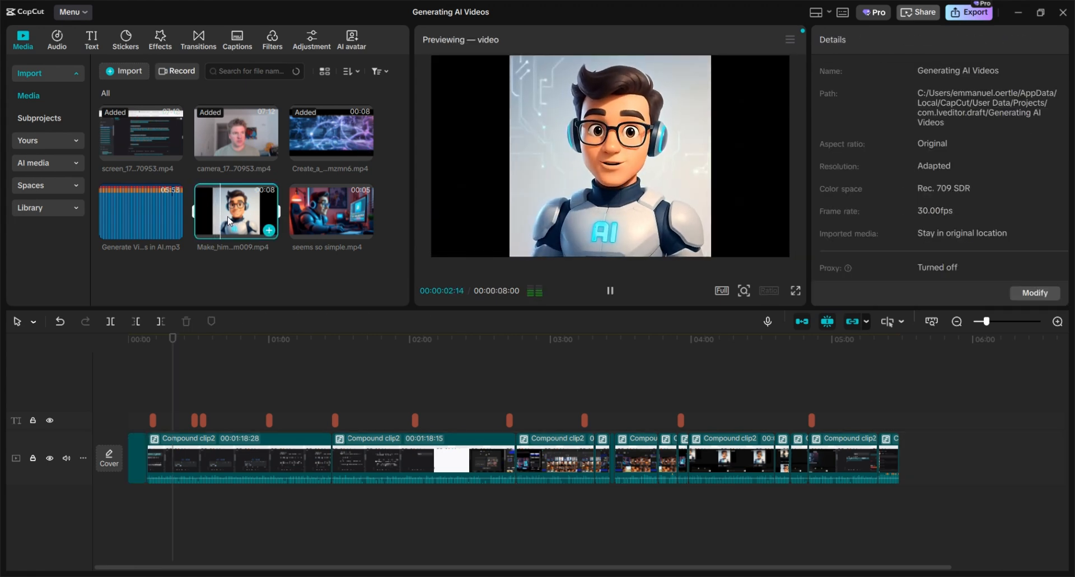
pyautogui.click(609, 290)
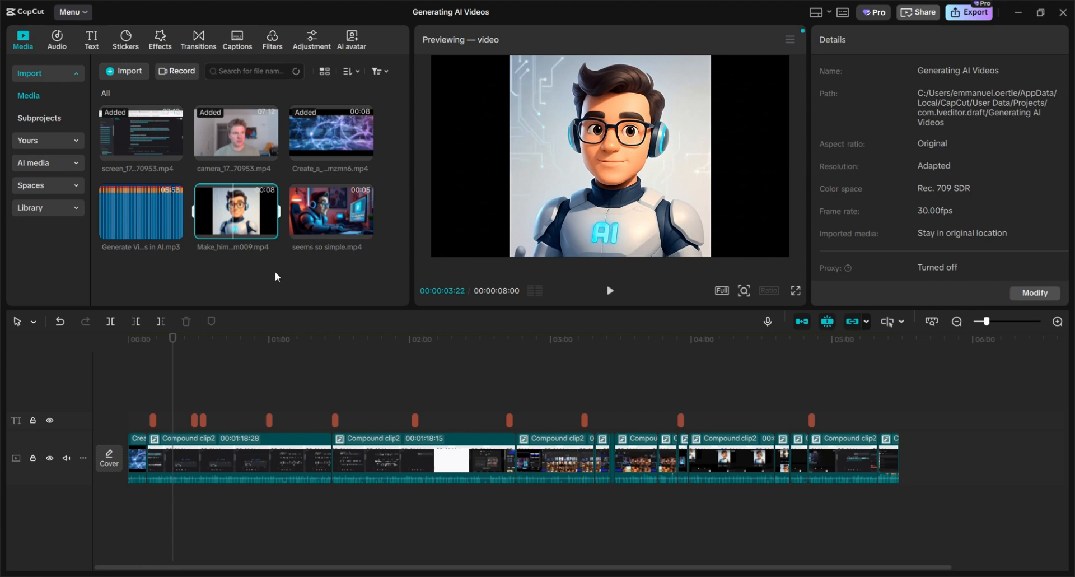
pyautogui.click(172, 339)
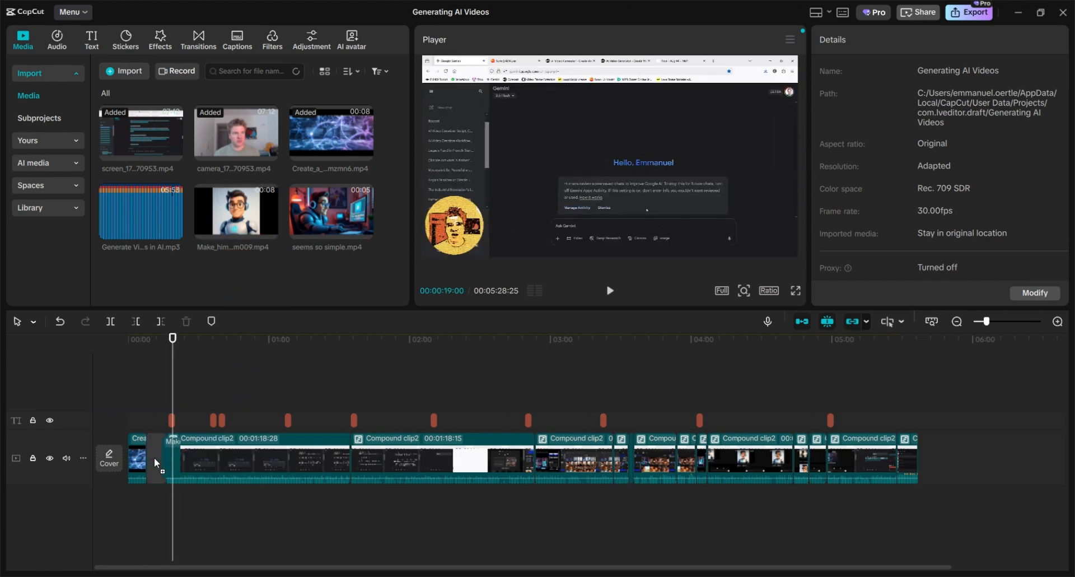
pyautogui.click(137, 459)
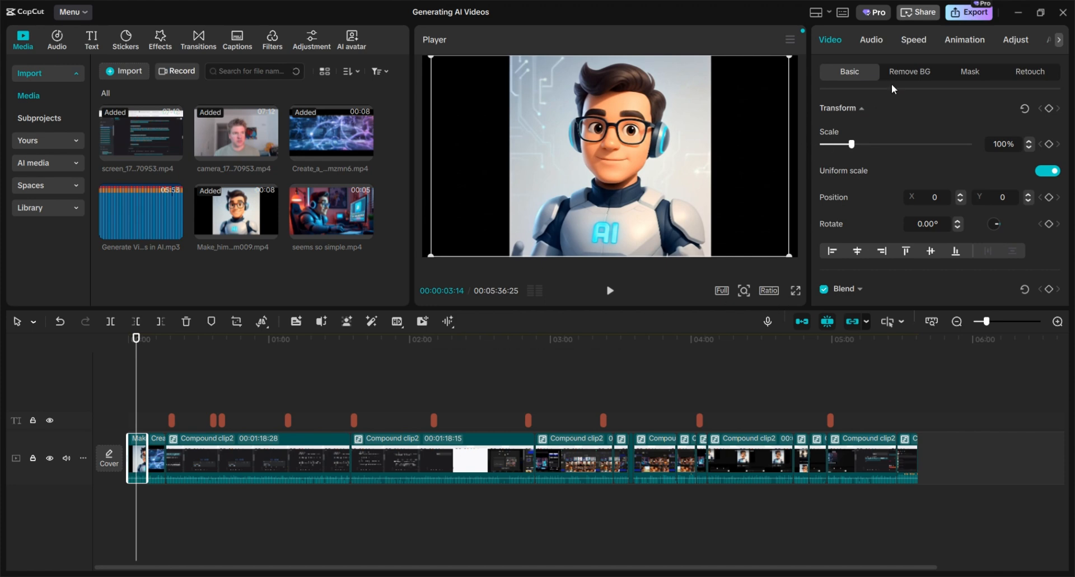
# Enable Auto removal under Remove BG for the narrator clip.
pyautogui.click(910, 71)
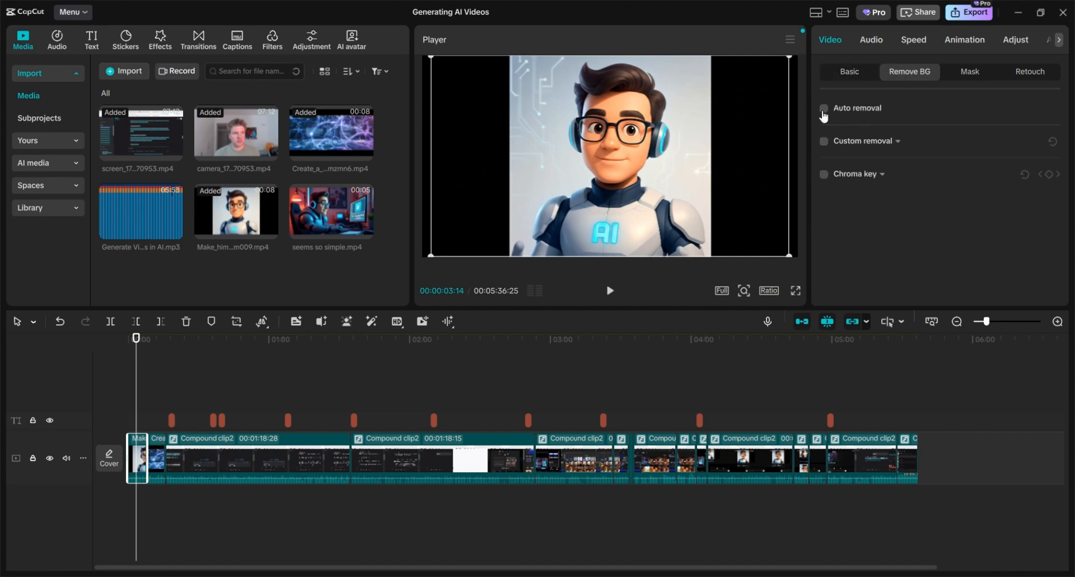
pyautogui.click(824, 109)
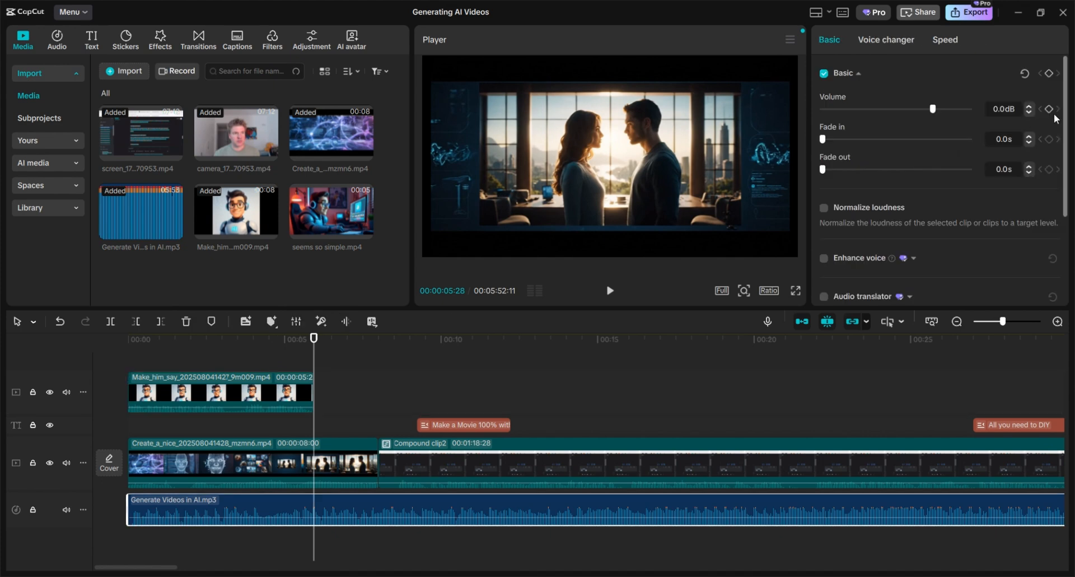
# Set a 9.5-second fade-in on the Suno song's audio track.
pyautogui.click(316, 509)
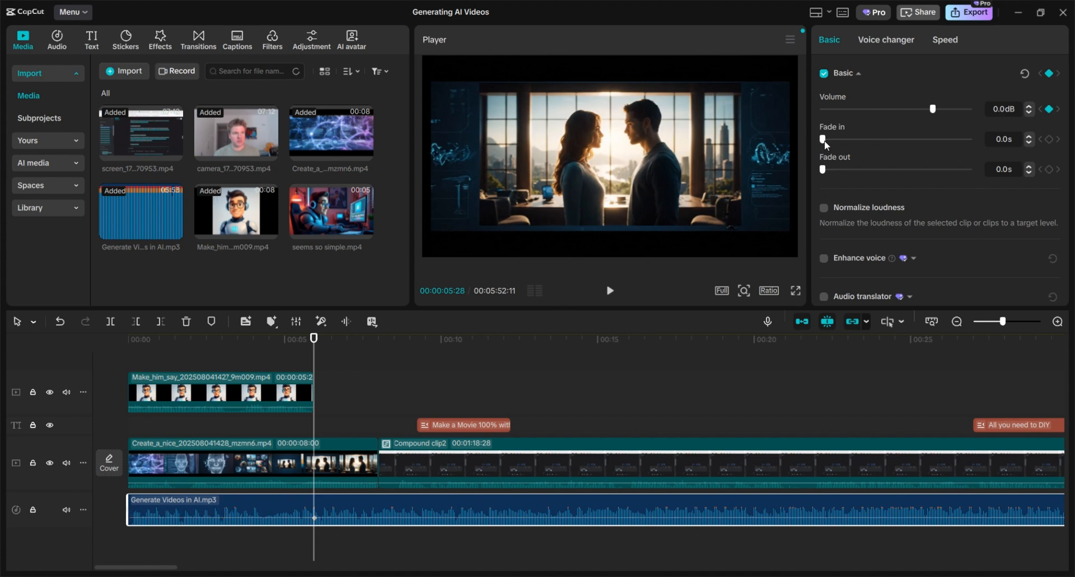
pyautogui.moveTo(822, 139); pyautogui.dragTo(961, 139)
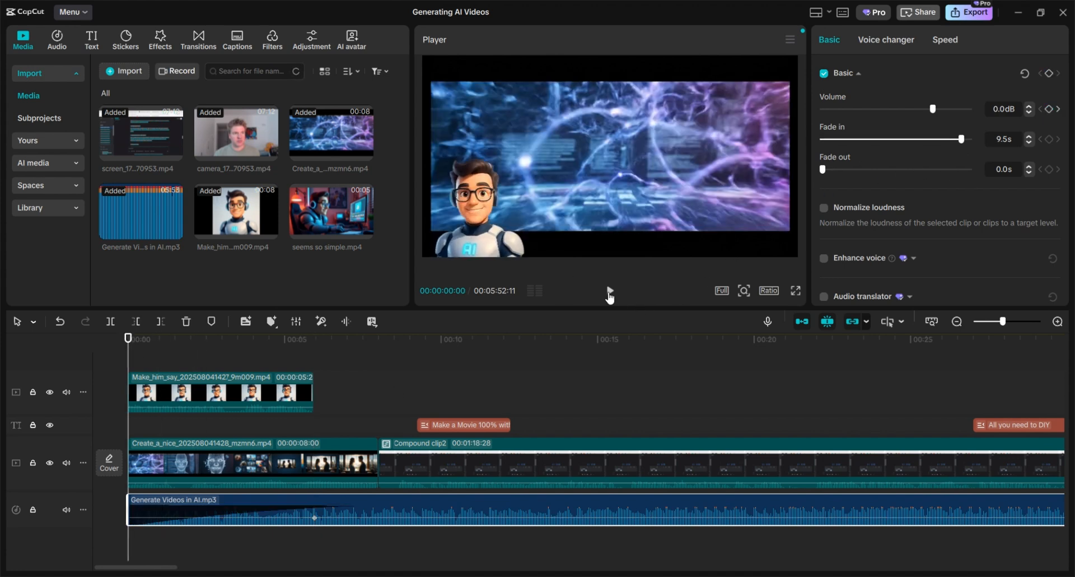